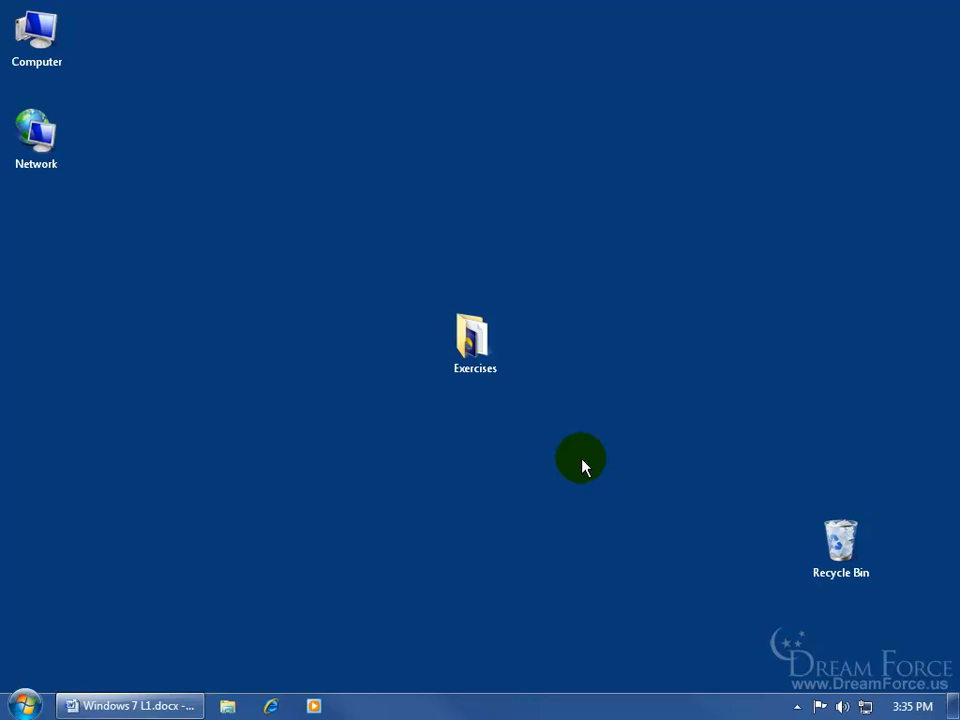
pyautogui.moveTo(598, 704)
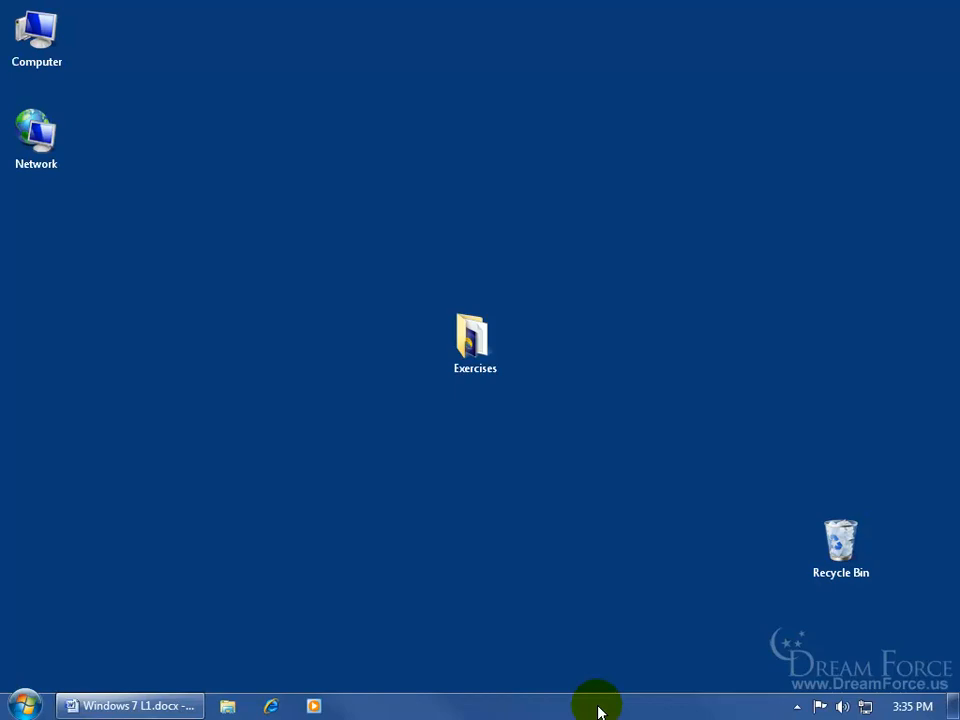
# - Briefly show and dismiss the Start menu's list of programs
pyautogui.click(18, 704)
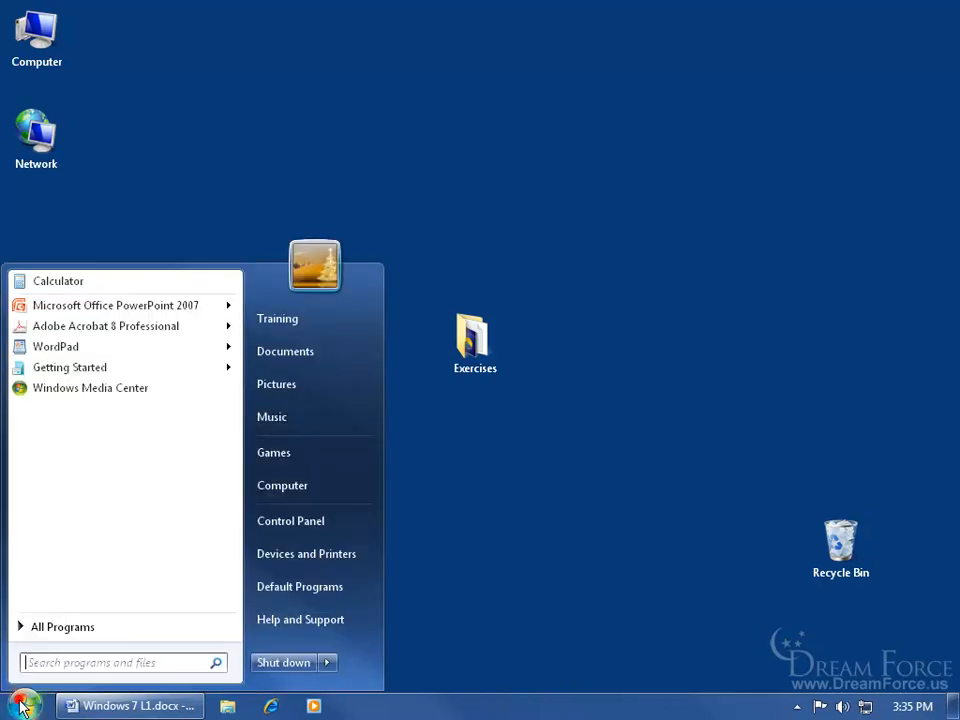
pyautogui.moveTo(80, 480)
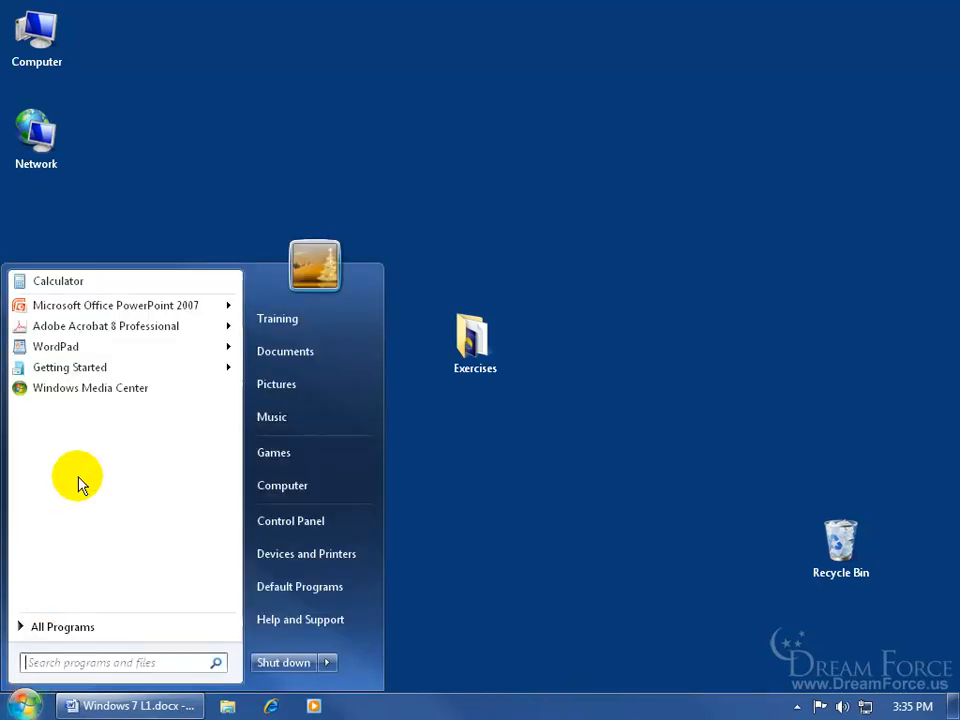
pyautogui.click(520, 482)
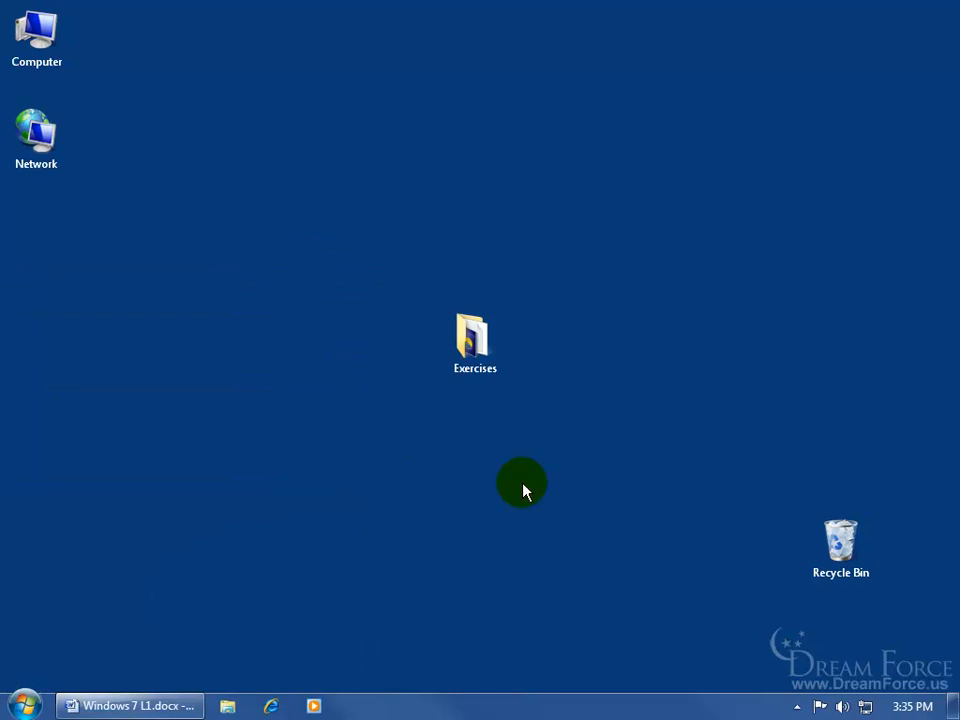
pyautogui.moveTo(478, 410)
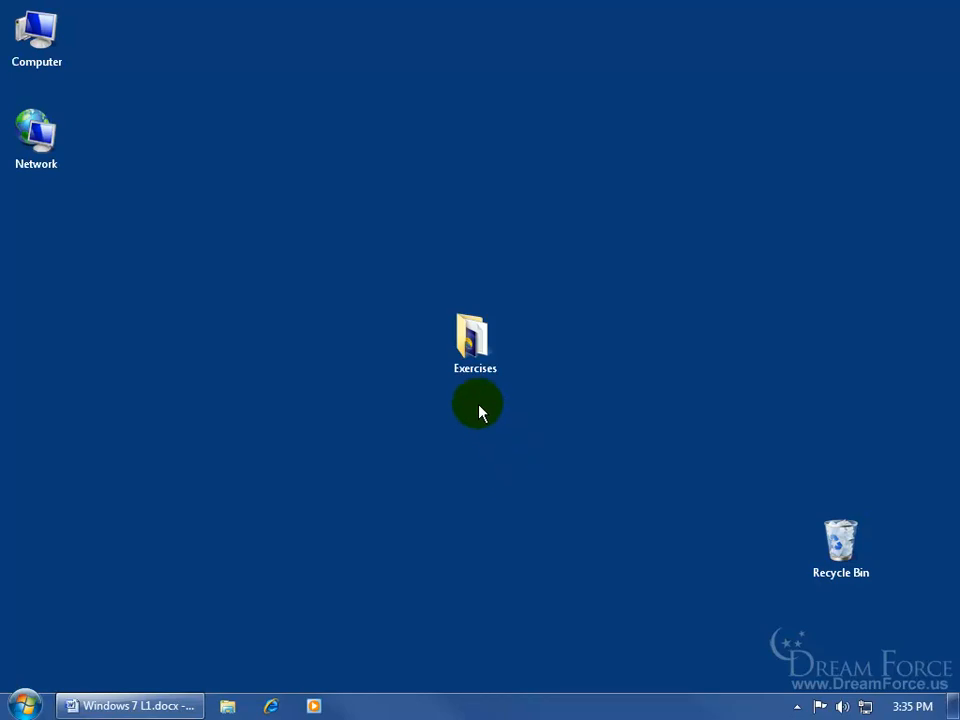
pyautogui.moveTo(588, 708)
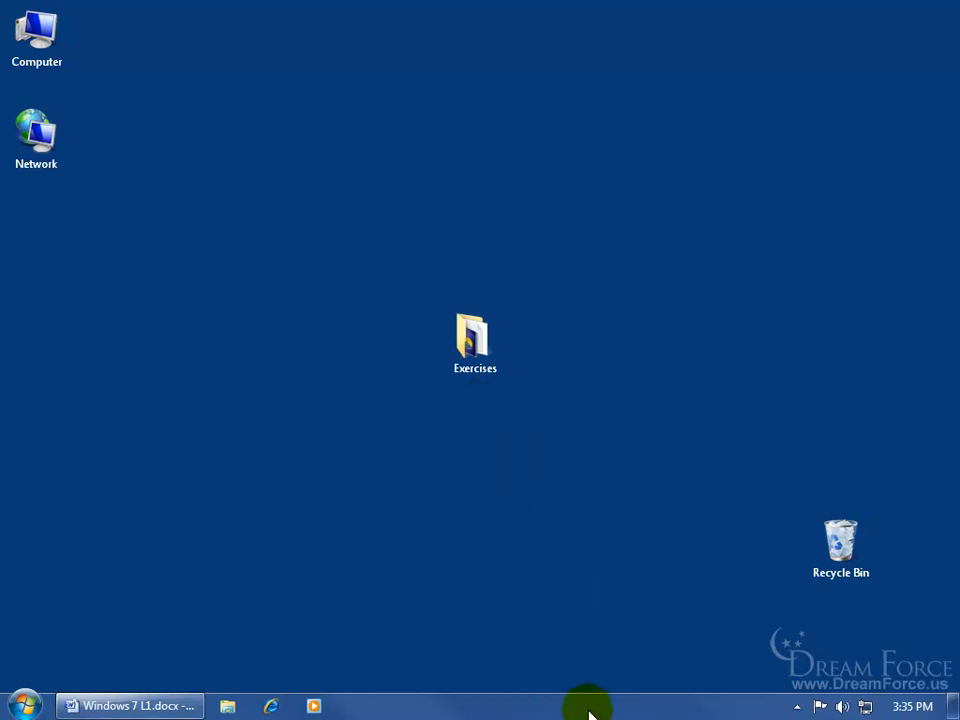
pyautogui.moveTo(584, 710)
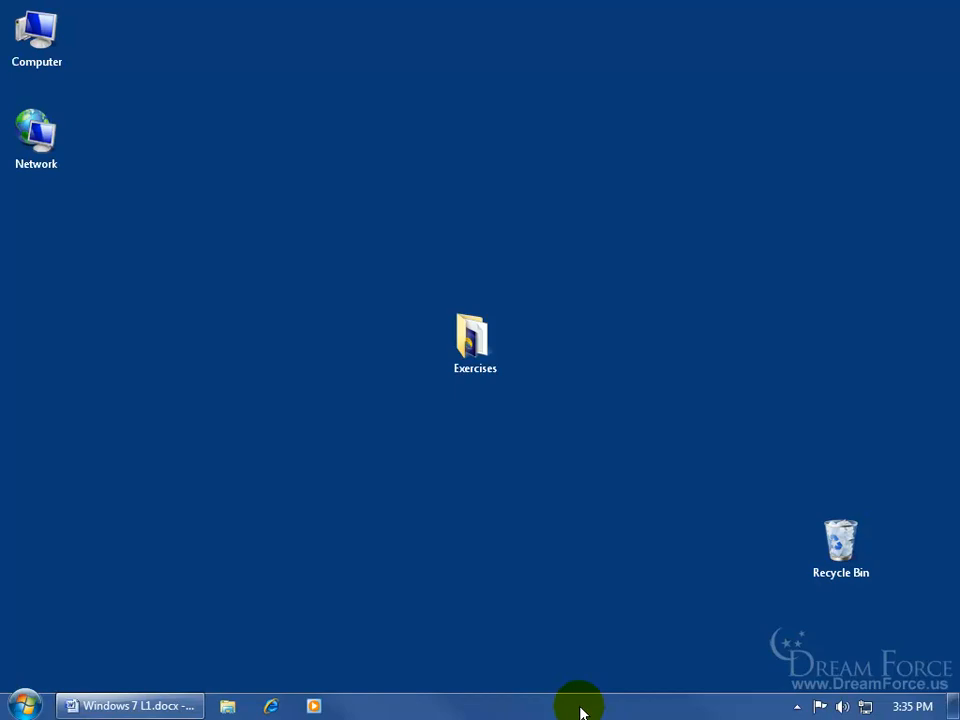
# - Create a new taskbar toolbar from the desktop's Exercises folder via Toolbars > New toolbar
pyautogui.rightClick(580, 704)
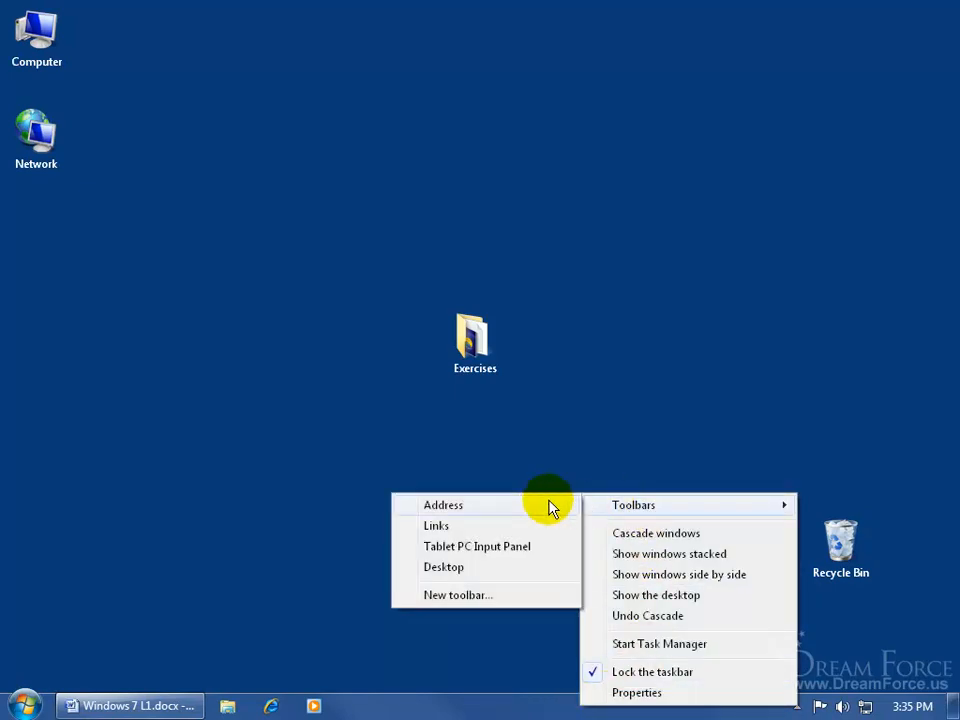
pyautogui.moveTo(458, 596)
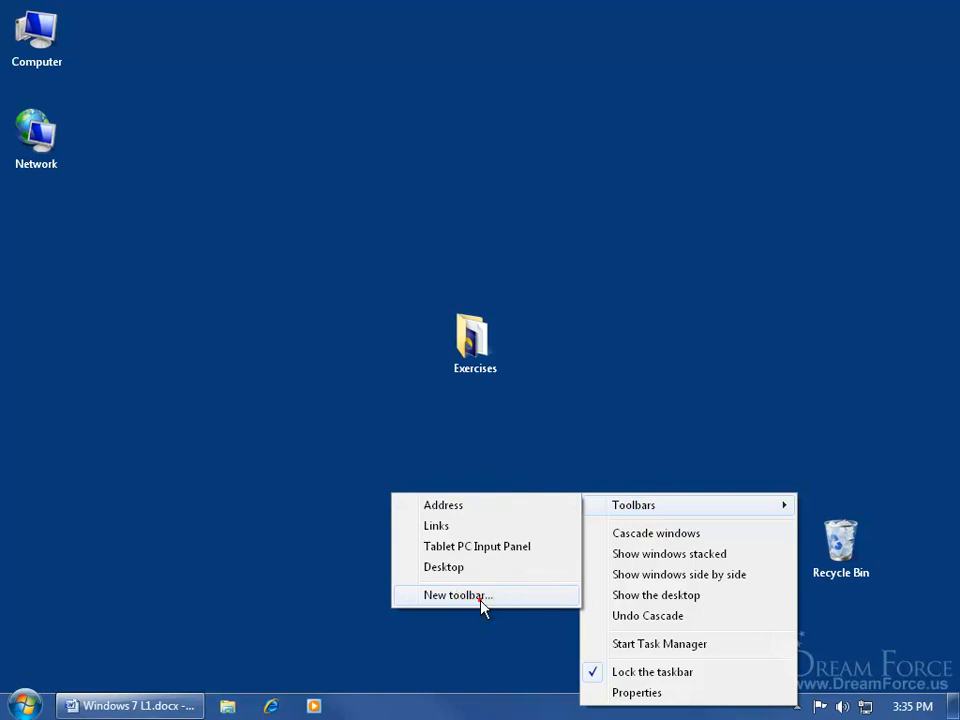
pyautogui.click(456, 596)
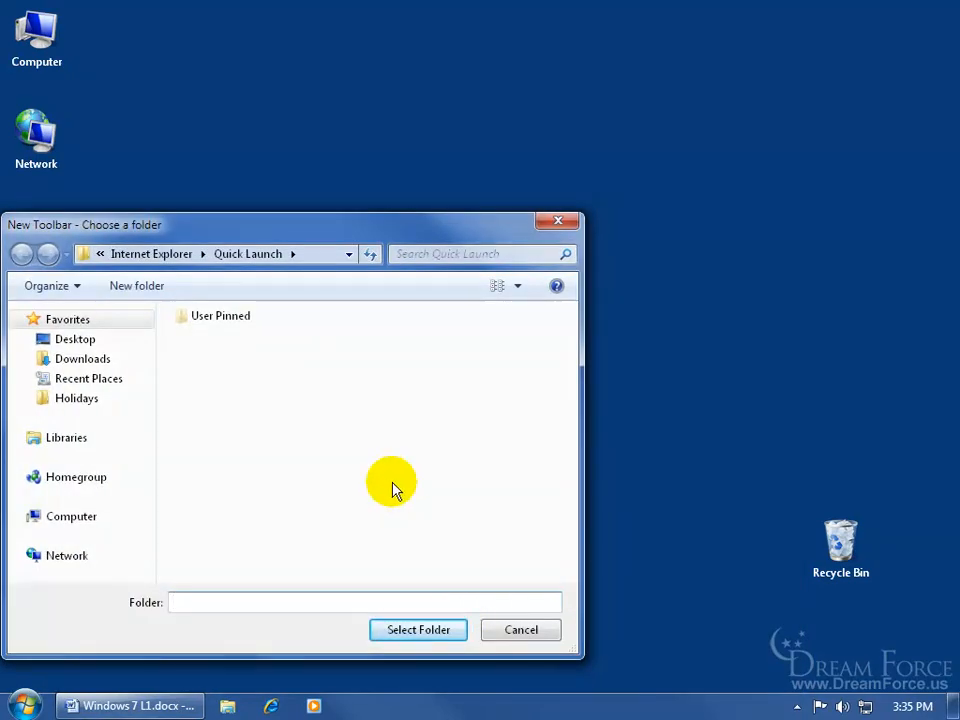
pyautogui.moveTo(100, 238)
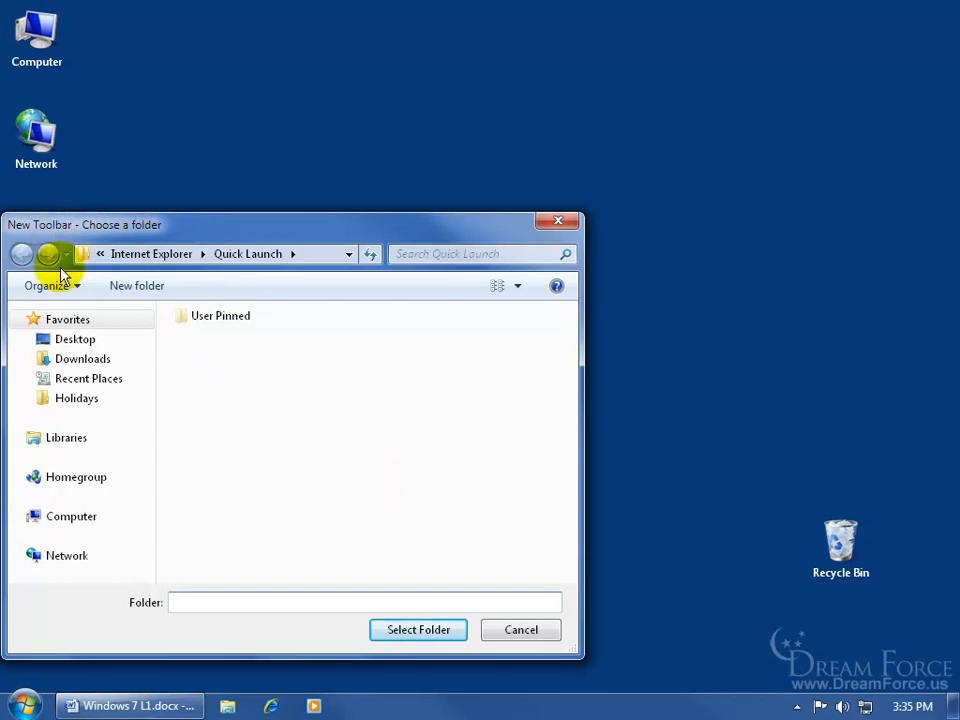
pyautogui.click(76, 340)
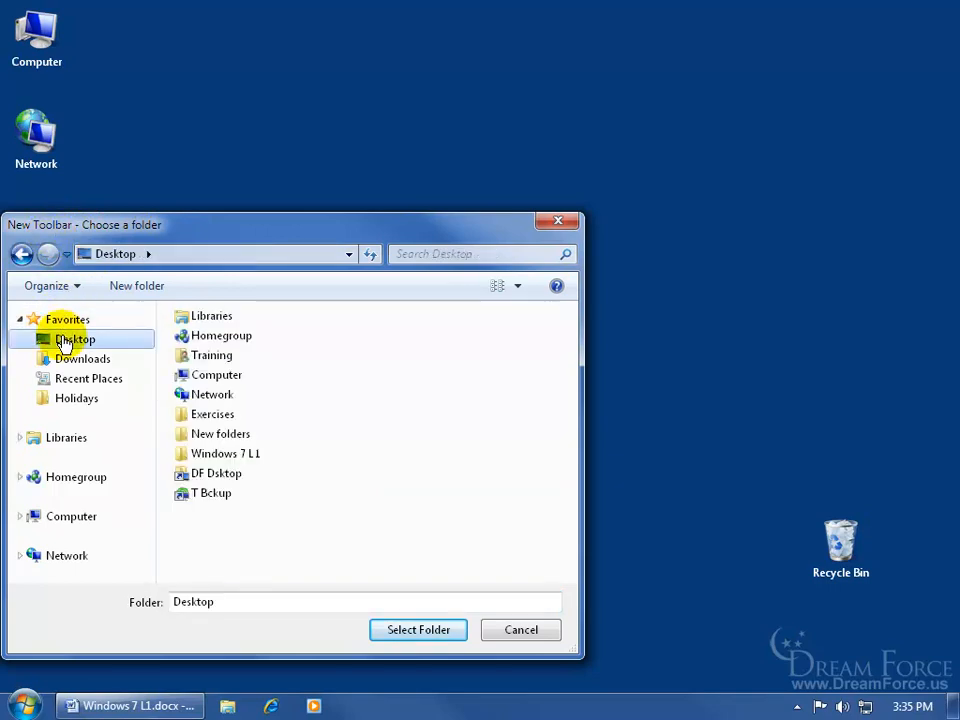
pyautogui.click(212, 414)
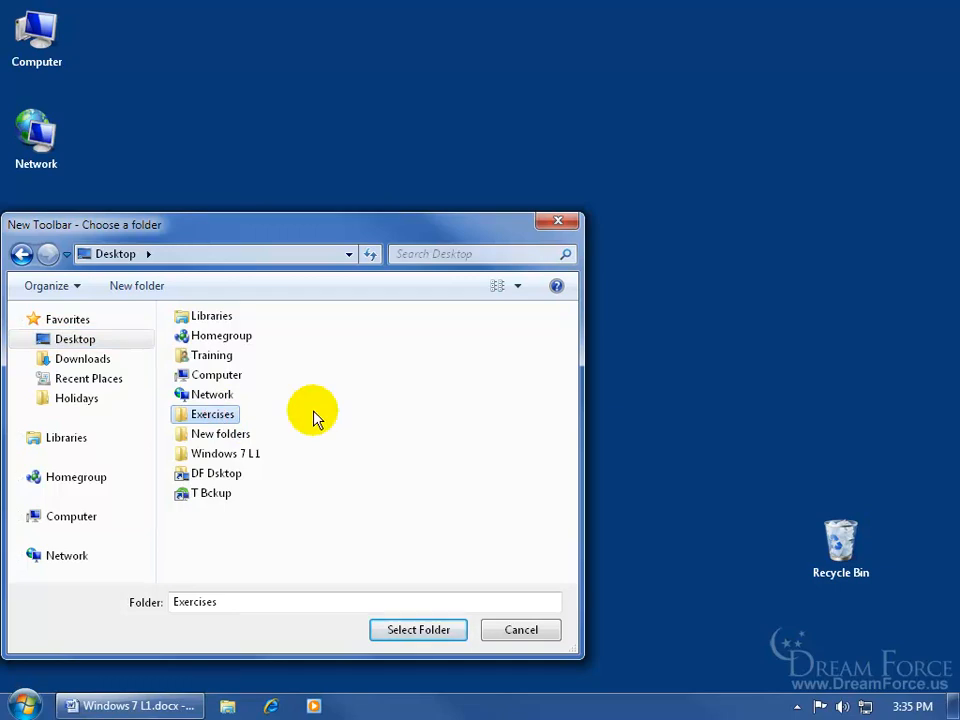
pyautogui.click(418, 628)
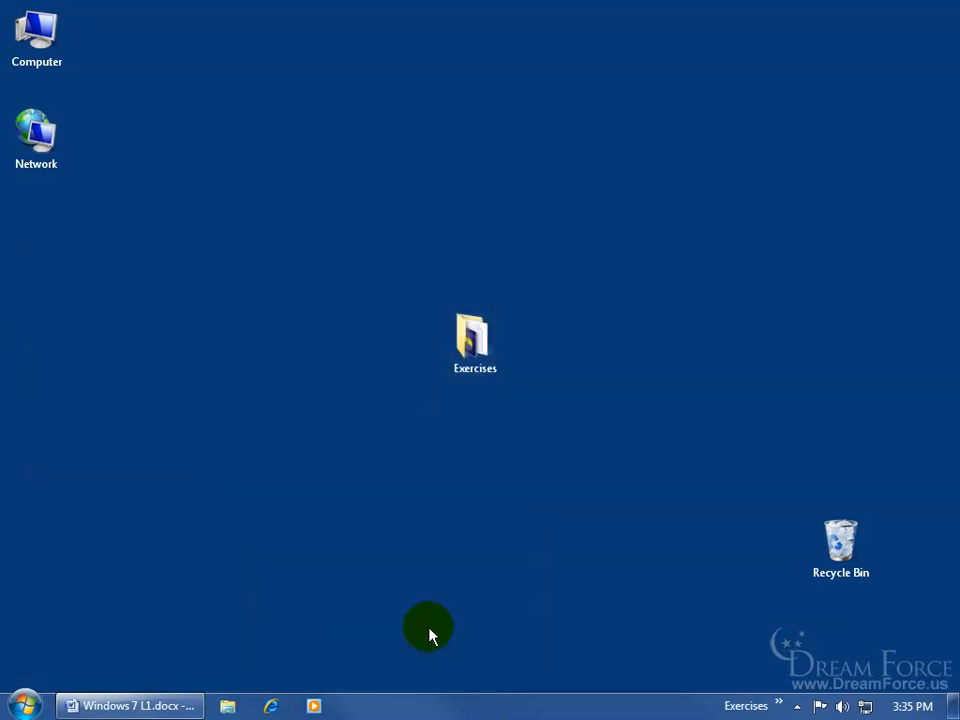
pyautogui.moveTo(704, 710)
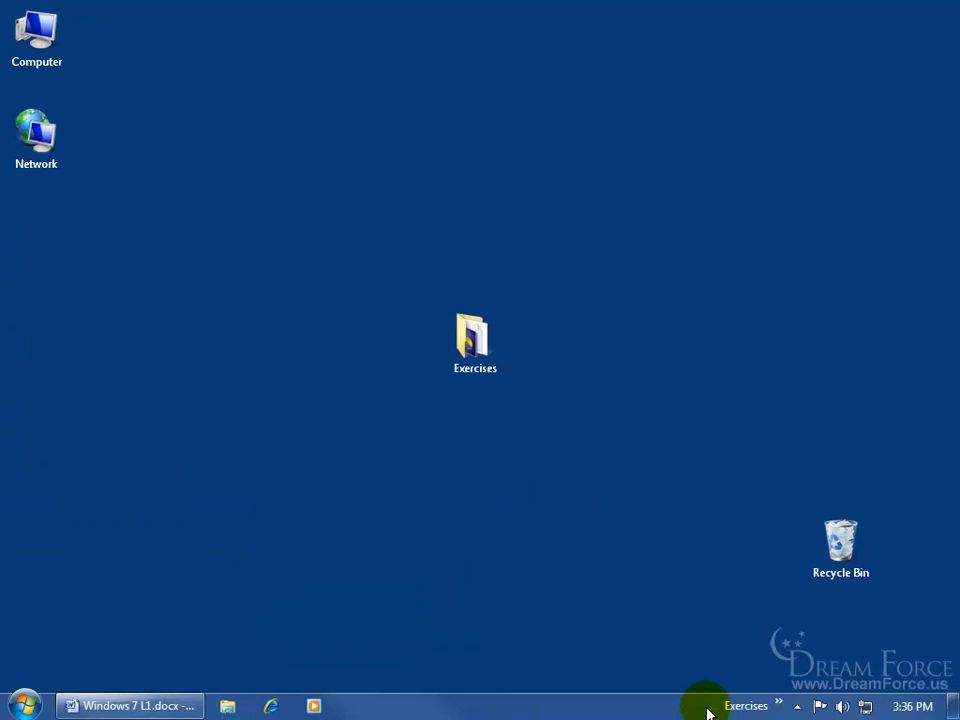
pyautogui.moveTo(776, 692)
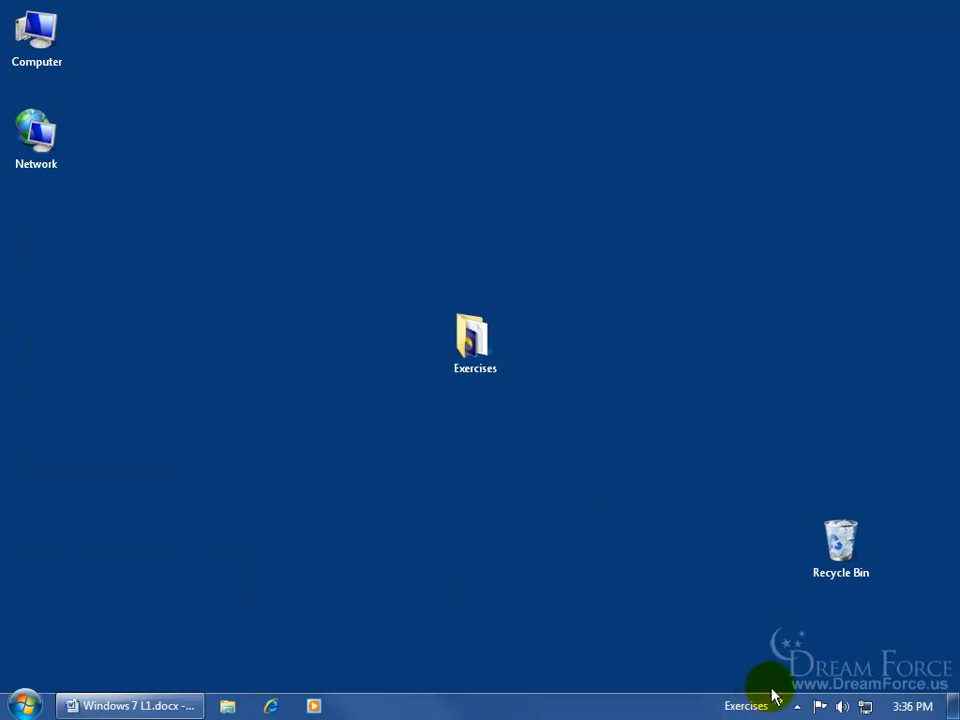
pyautogui.click(746, 706)
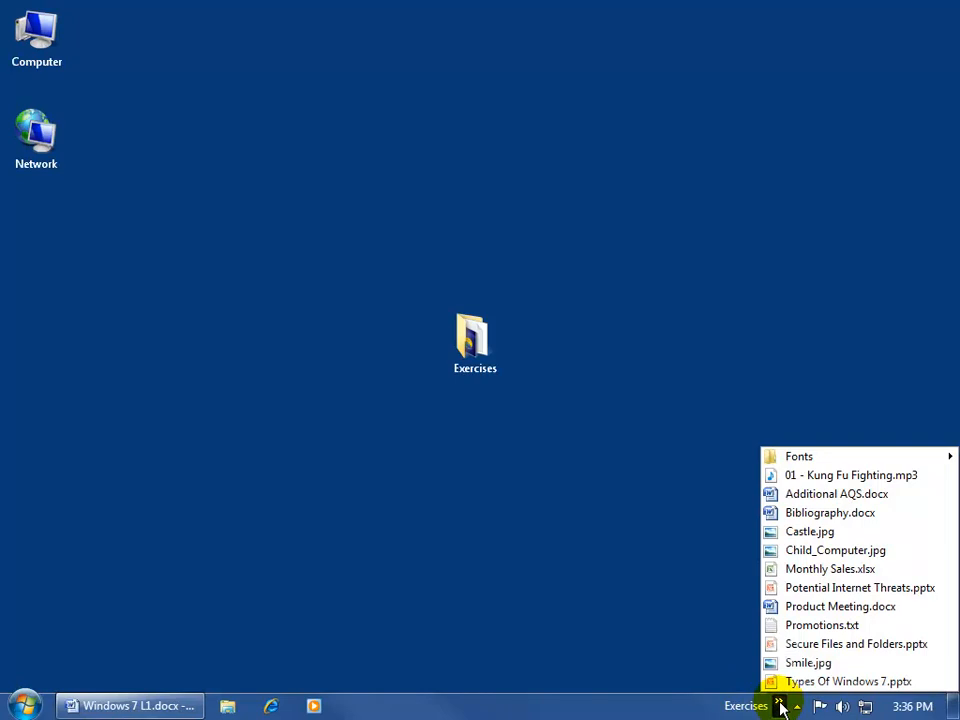
pyautogui.click(474, 344)
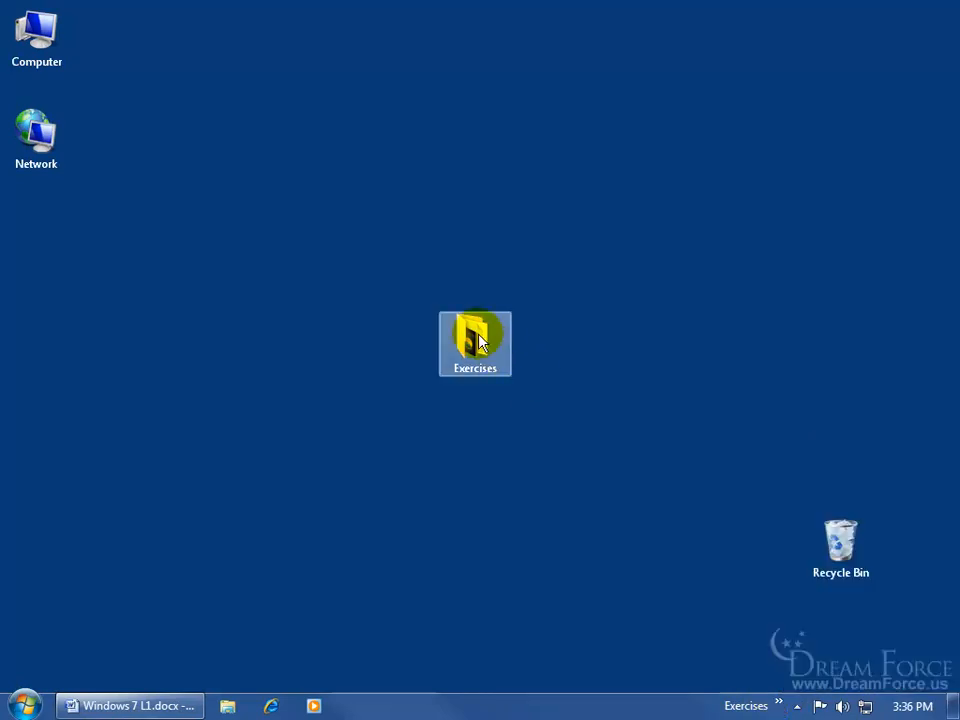
pyautogui.doubleClick(476, 344)
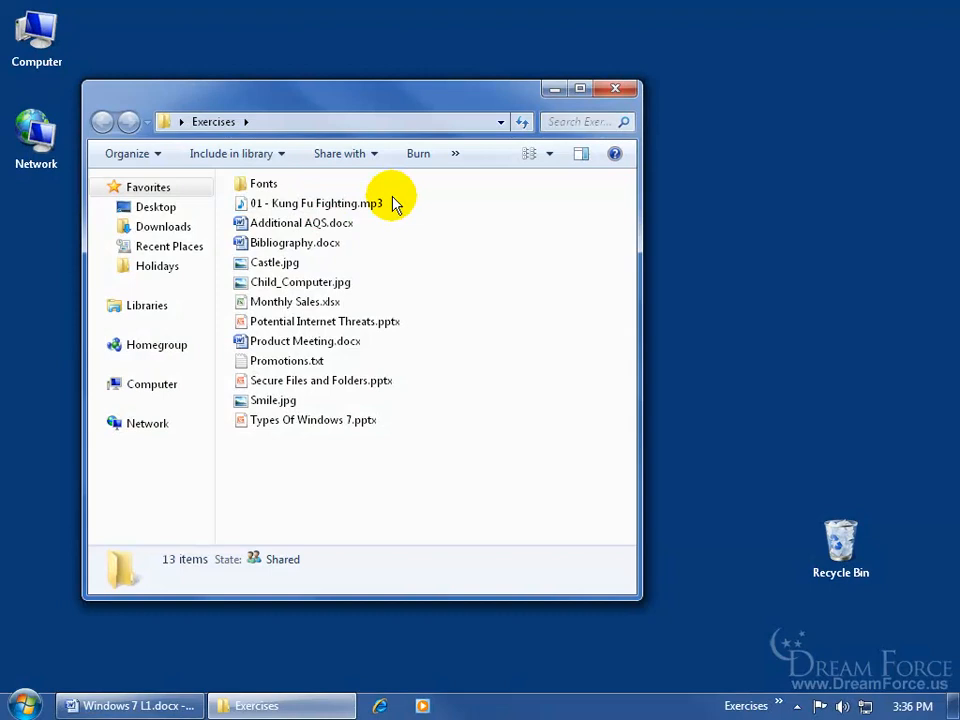
pyautogui.click(616, 88)
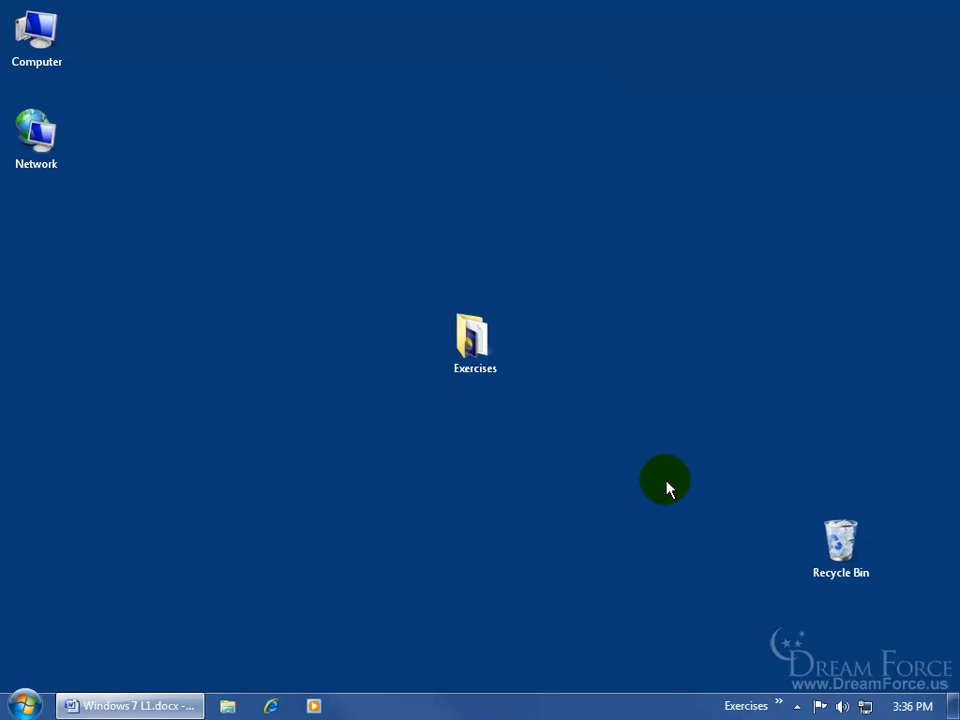
pyautogui.moveTo(550, 414)
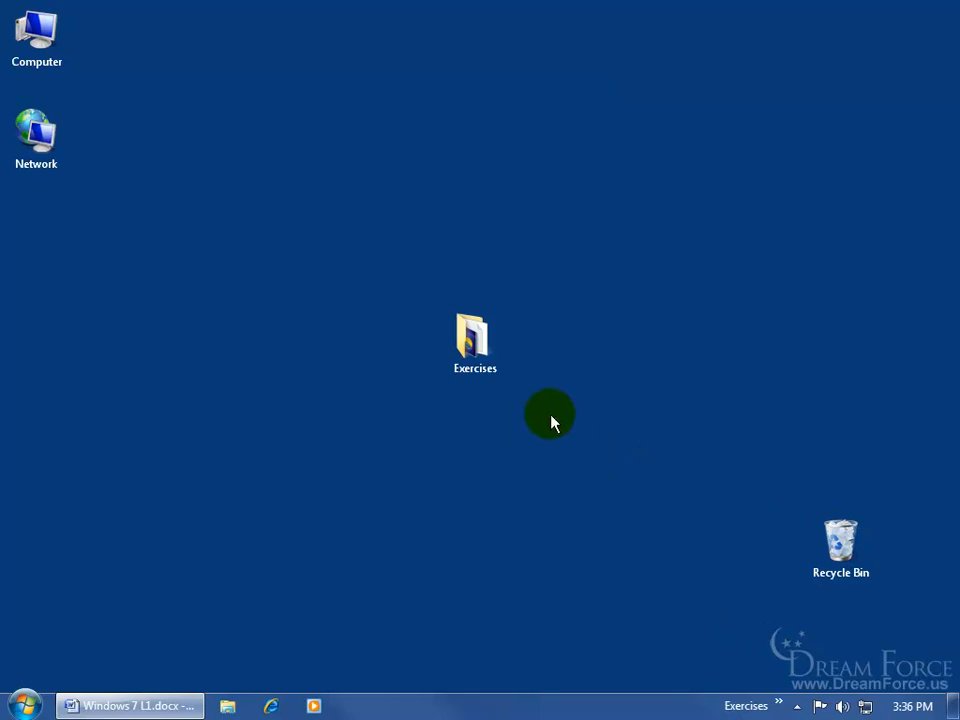
pyautogui.moveTo(532, 572)
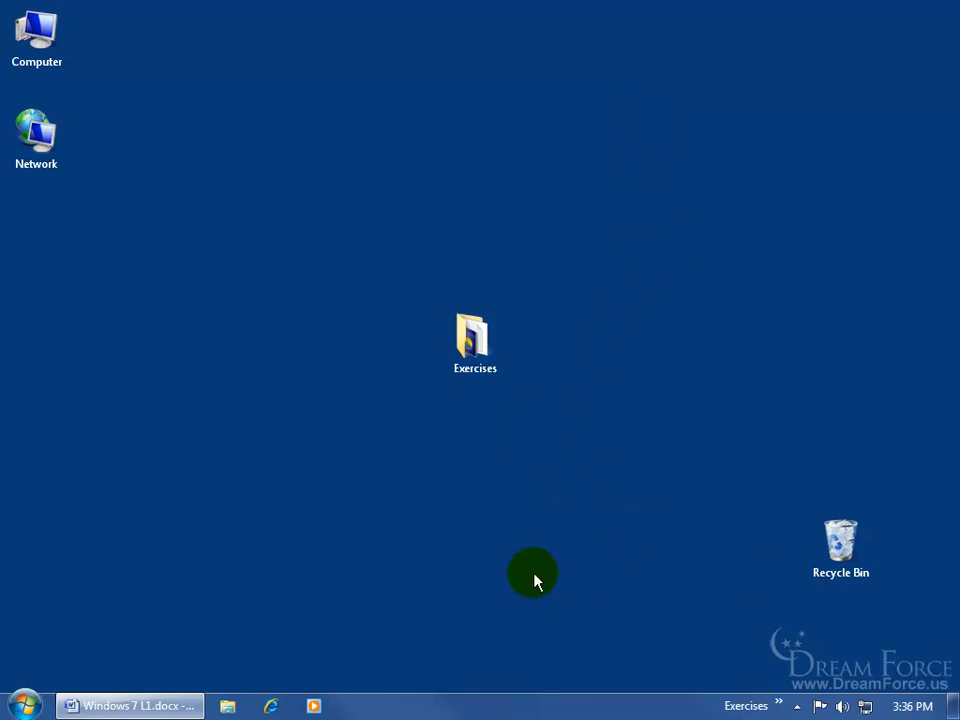
pyautogui.moveTo(502, 662)
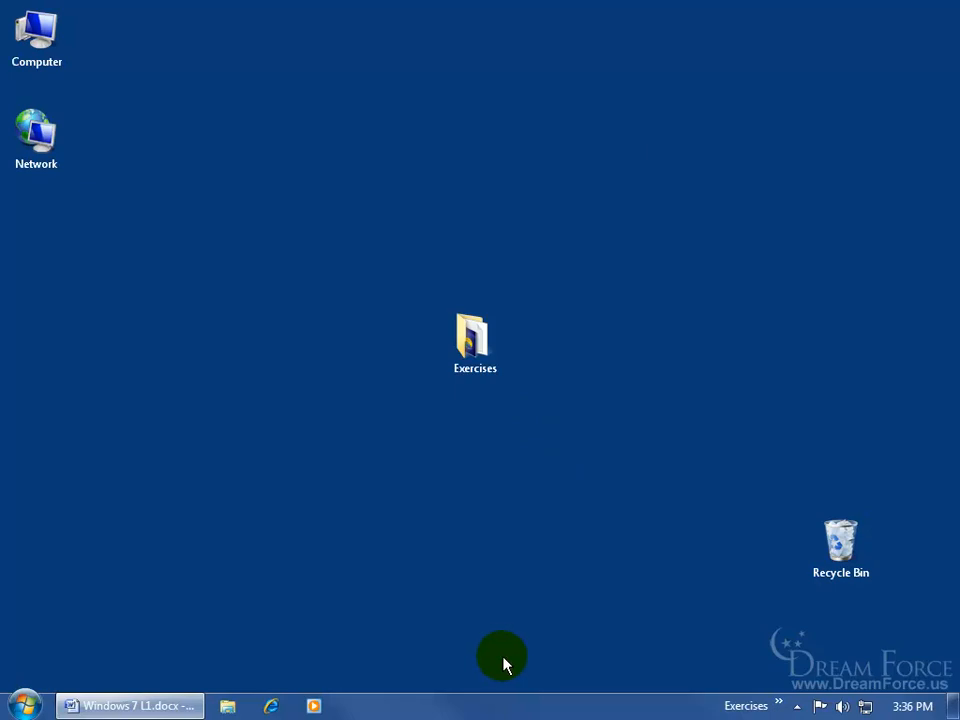
pyautogui.moveTo(730, 706)
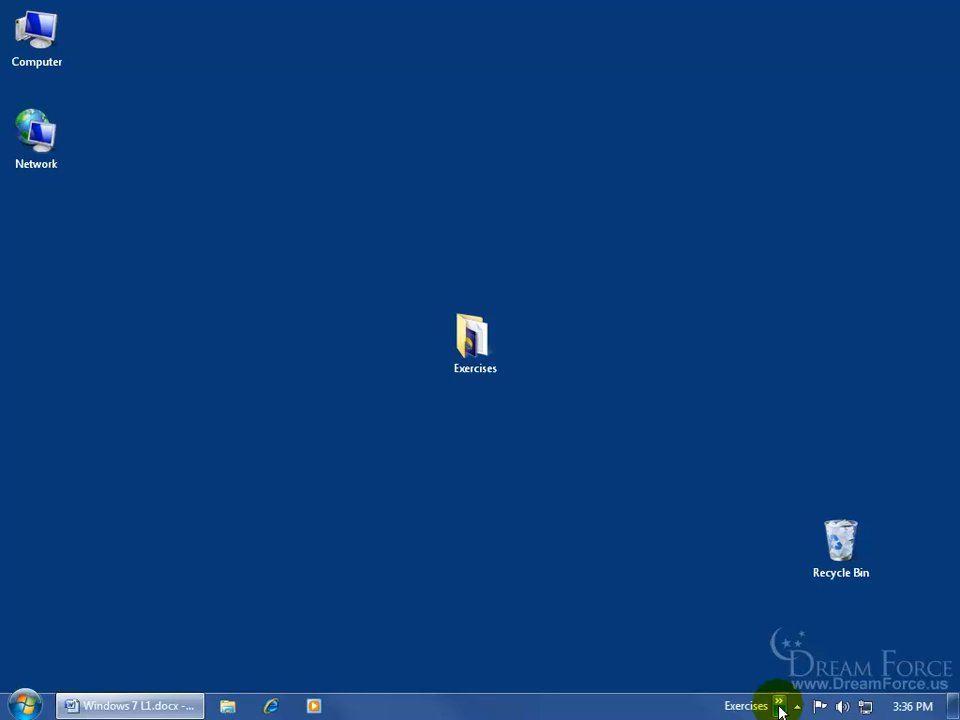
pyautogui.click(780, 706)
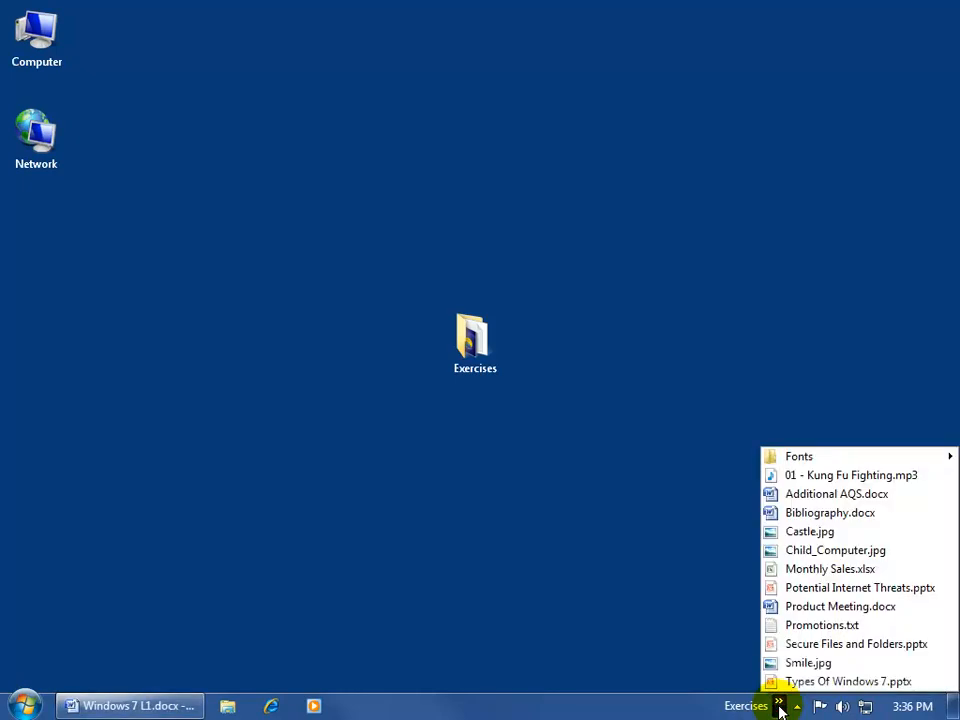
pyautogui.moveTo(810, 476)
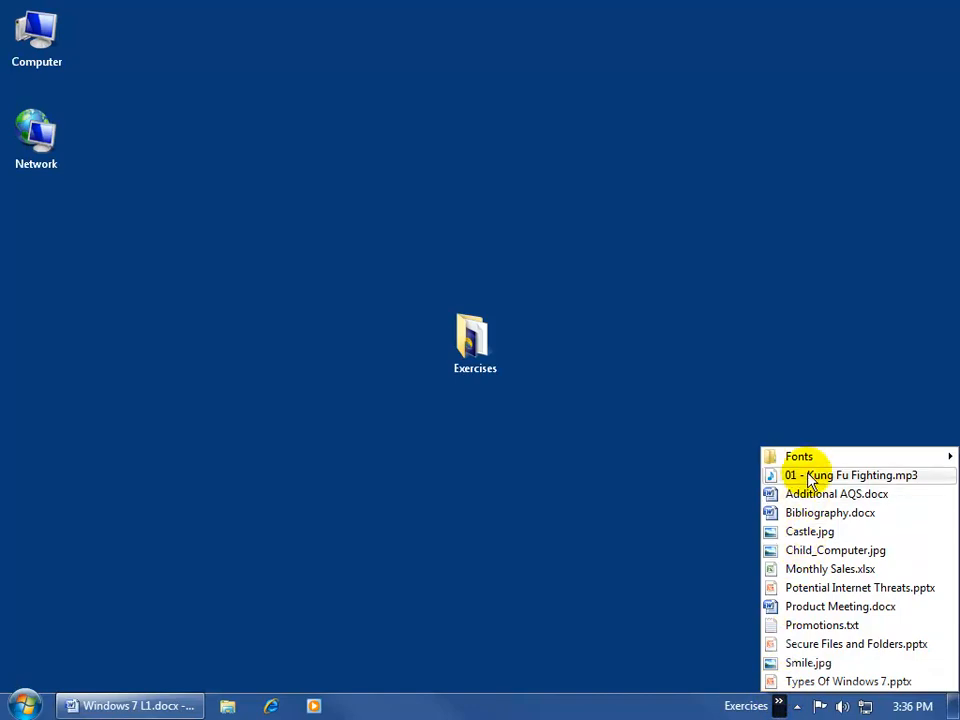
pyautogui.click(800, 456)
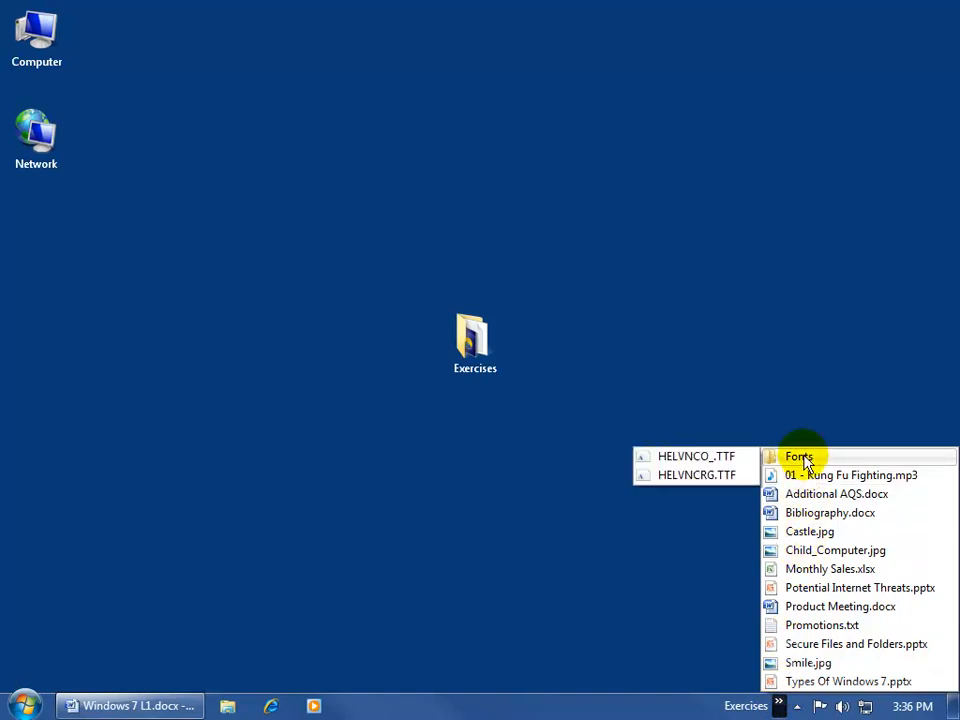
pyautogui.moveTo(810, 532)
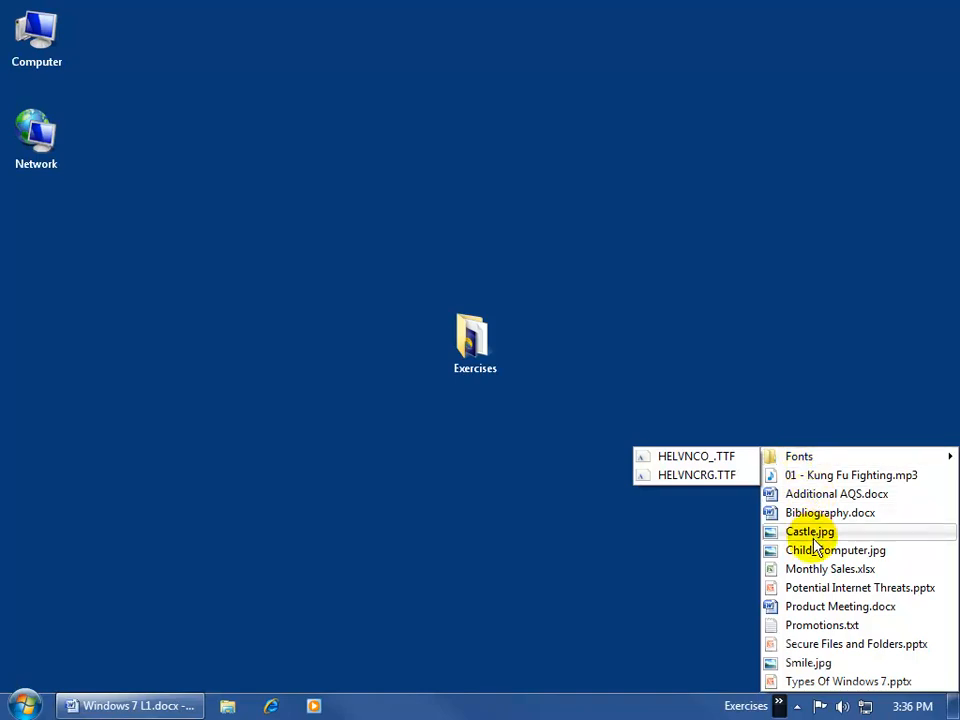
pyautogui.doubleClick(836, 550)
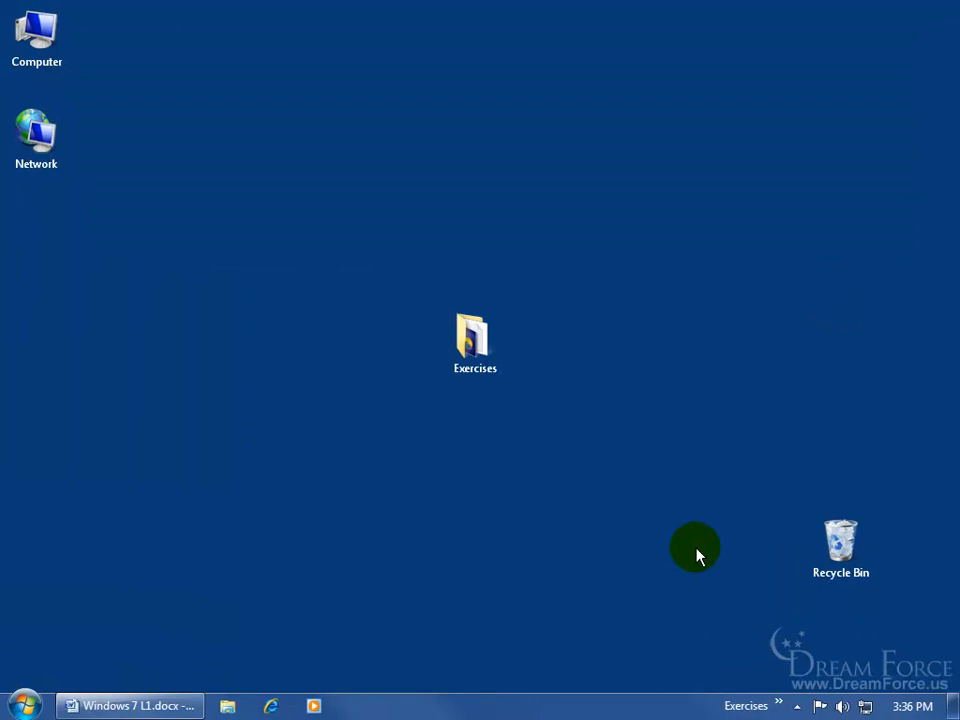
pyautogui.moveTo(688, 708)
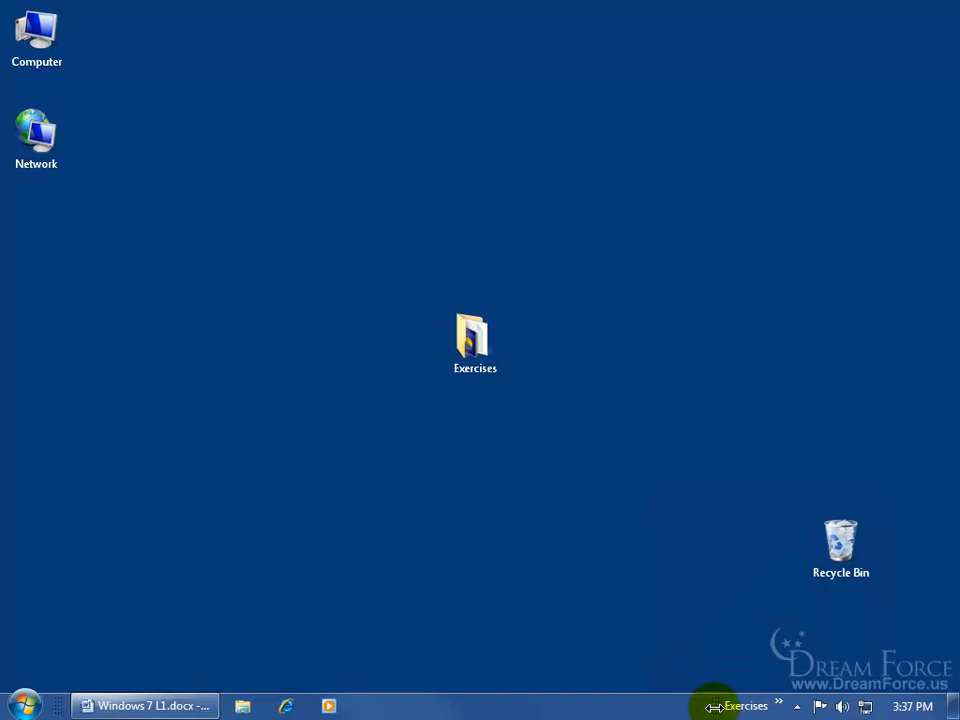
# - Uncheck Show title on the Exercises toolbar so Fonts sits directly on the taskbar
pyautogui.rightClick(744, 704)
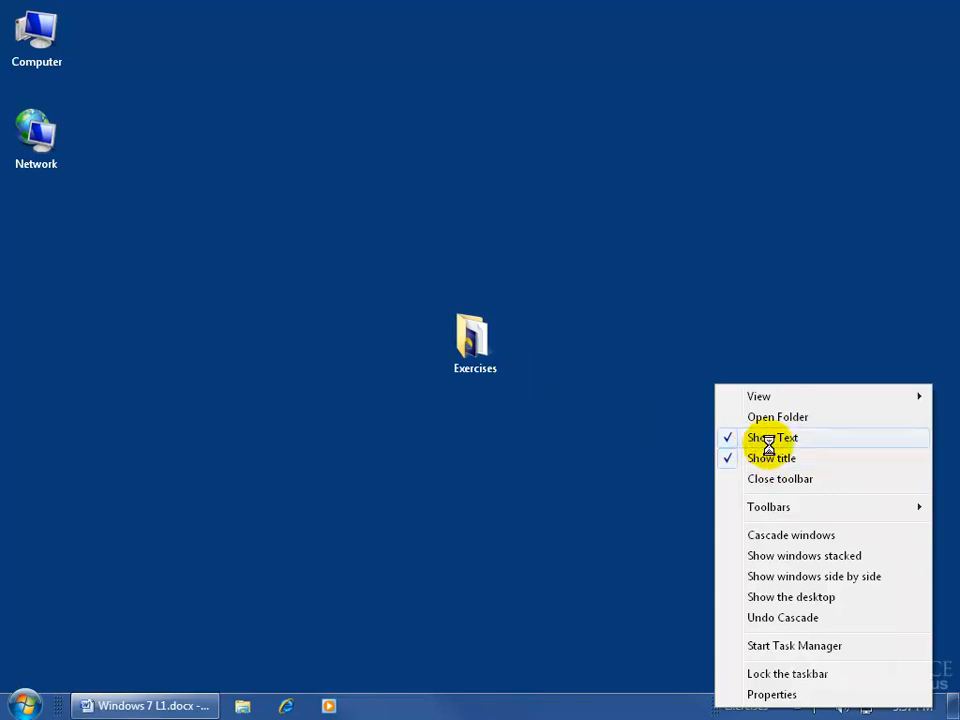
pyautogui.moveTo(784, 458)
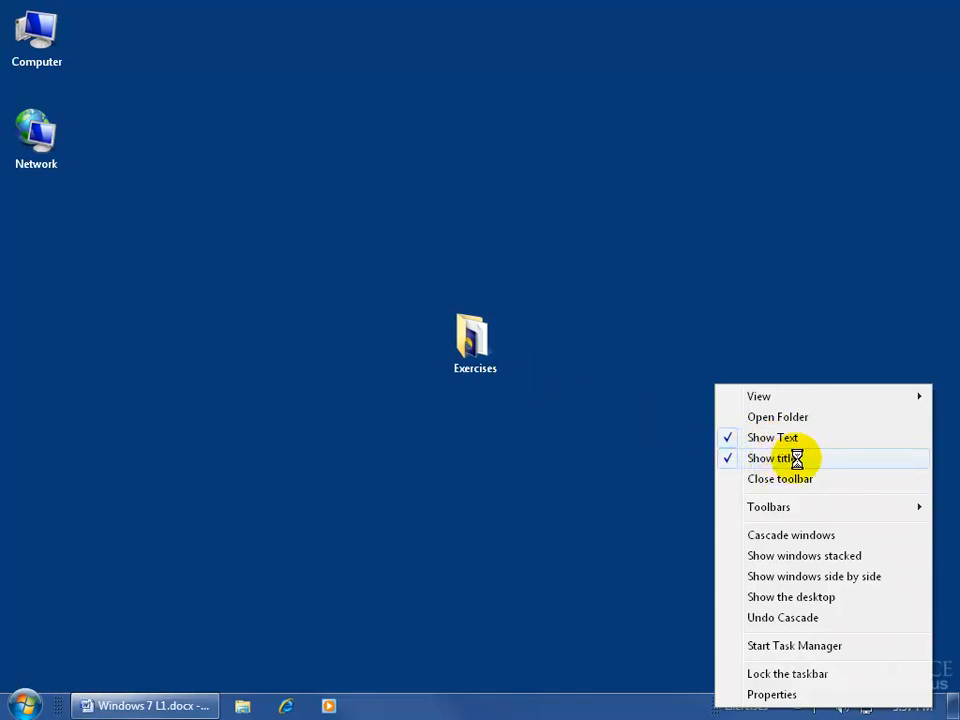
pyautogui.click(772, 458)
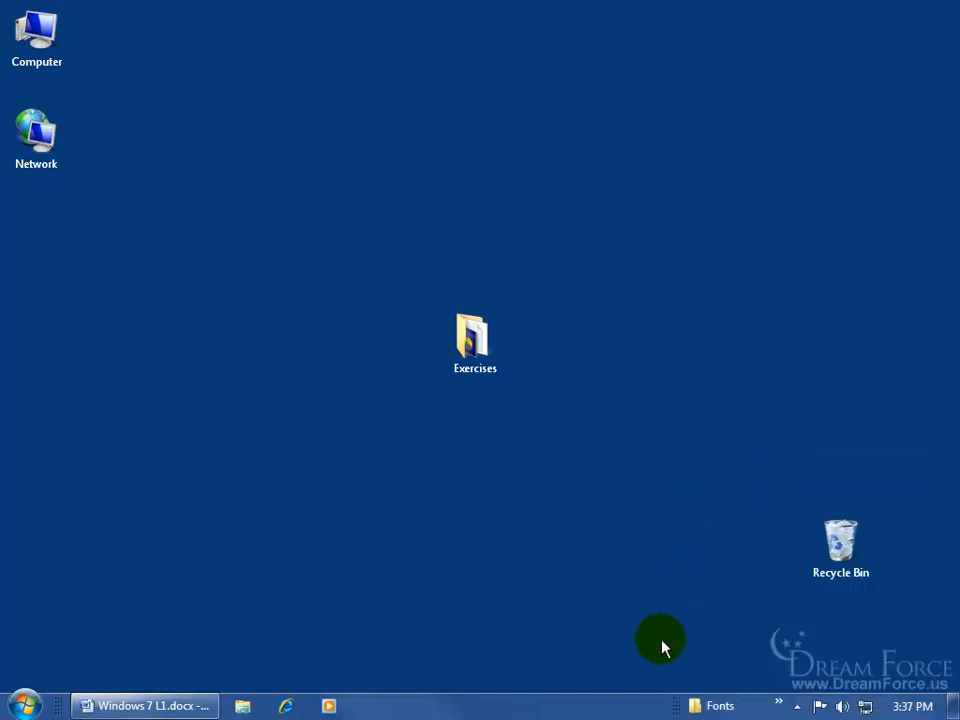
pyautogui.moveTo(670, 696)
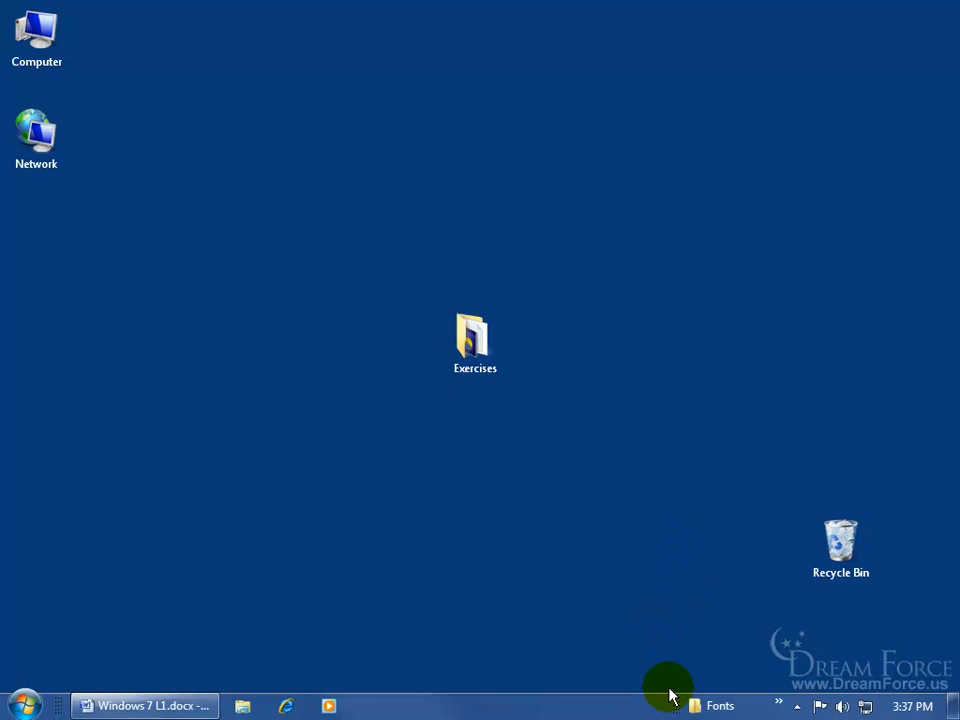
pyautogui.moveTo(728, 684)
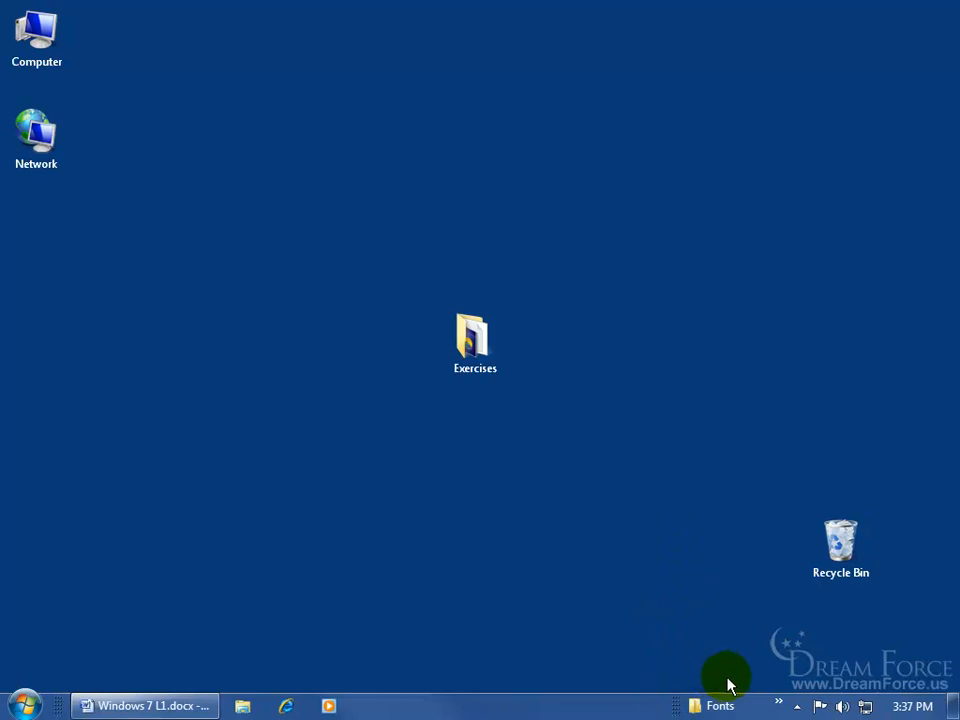
pyautogui.moveTo(716, 676)
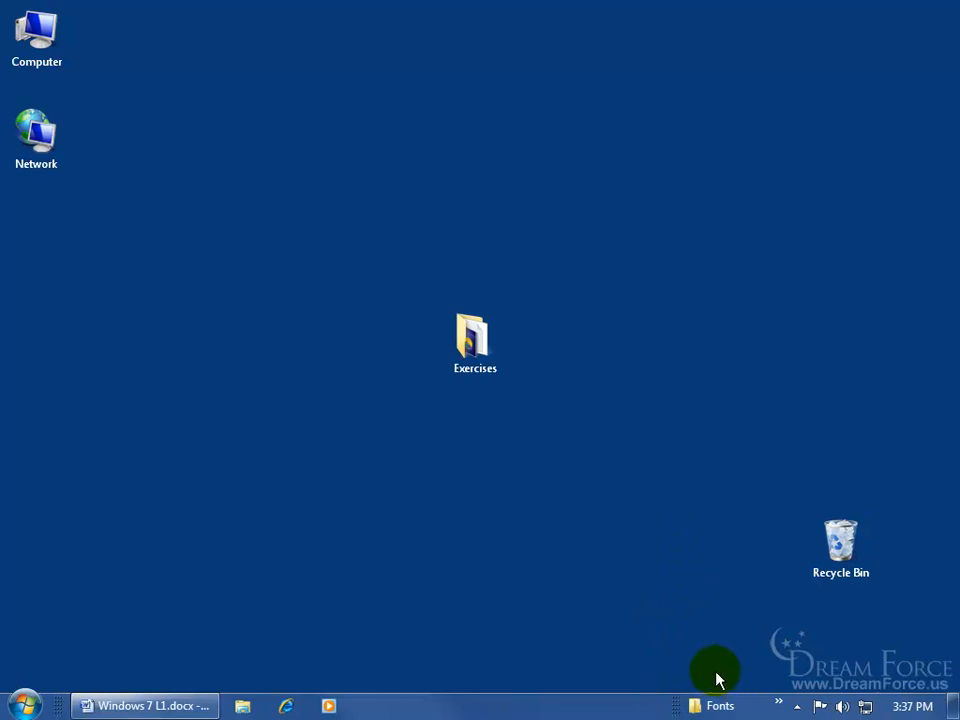
# - Briefly open the desktop's Exercises folder in a window and close it again
pyautogui.click(474, 344)
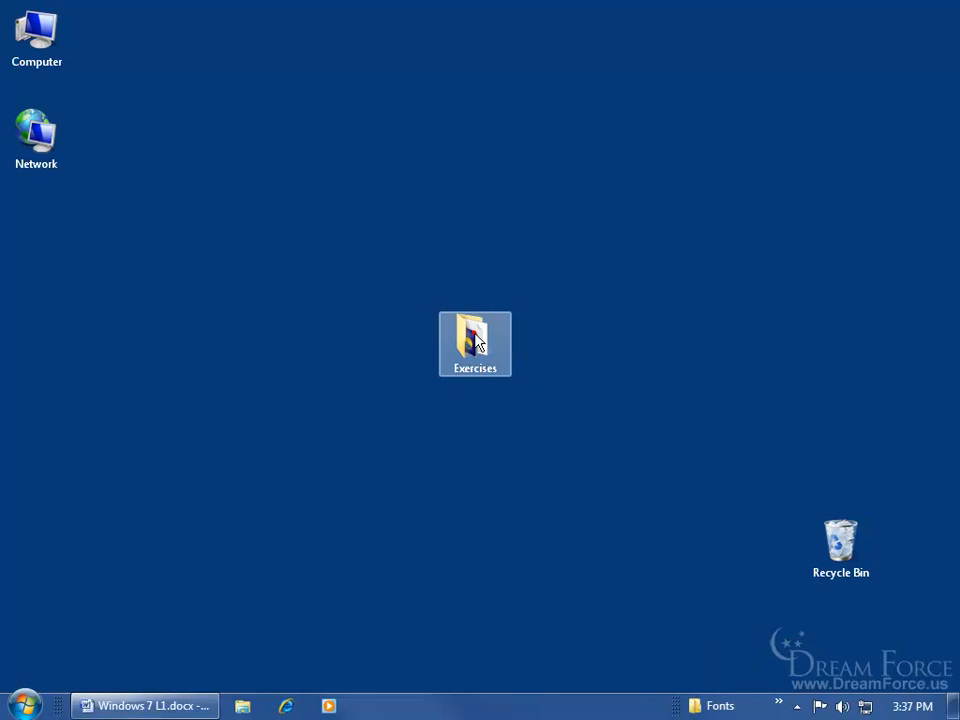
pyautogui.doubleClick(476, 344)
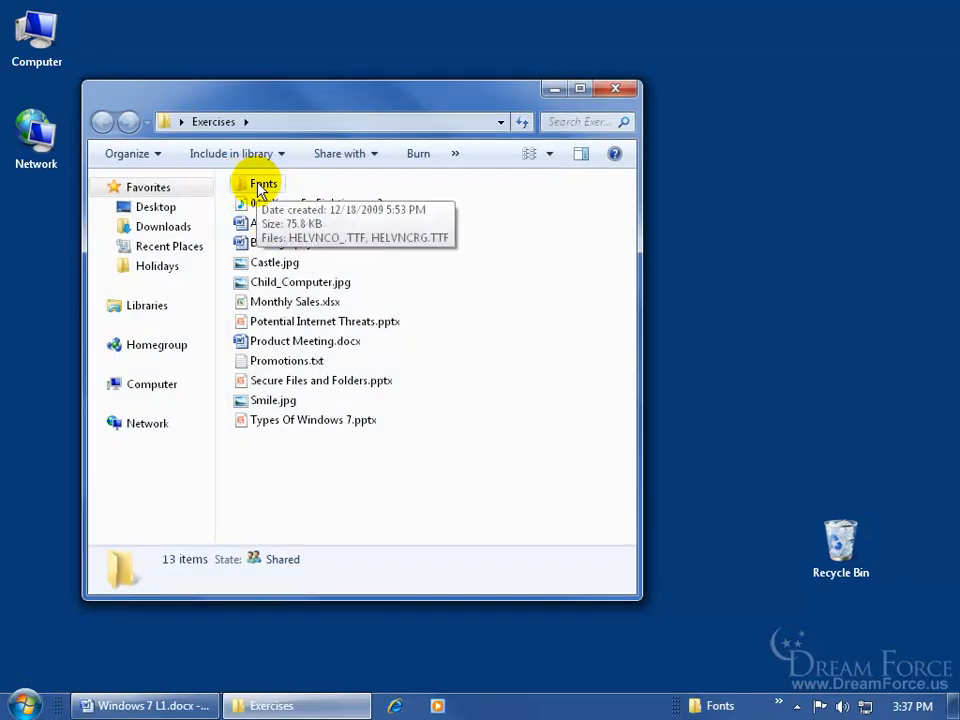
pyautogui.click(616, 88)
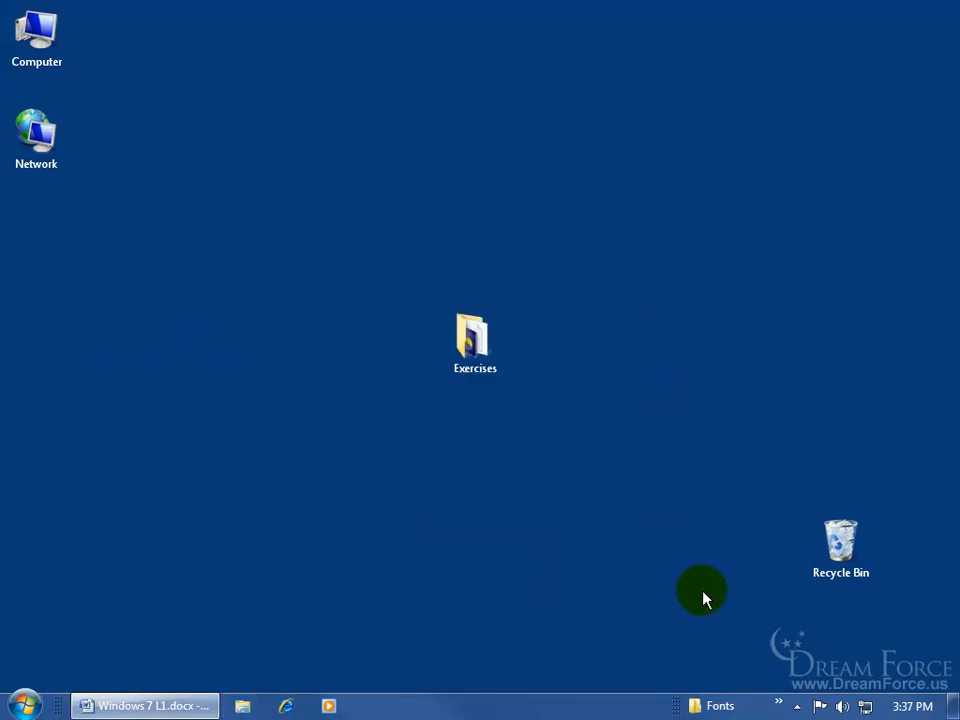
pyautogui.moveTo(720, 676)
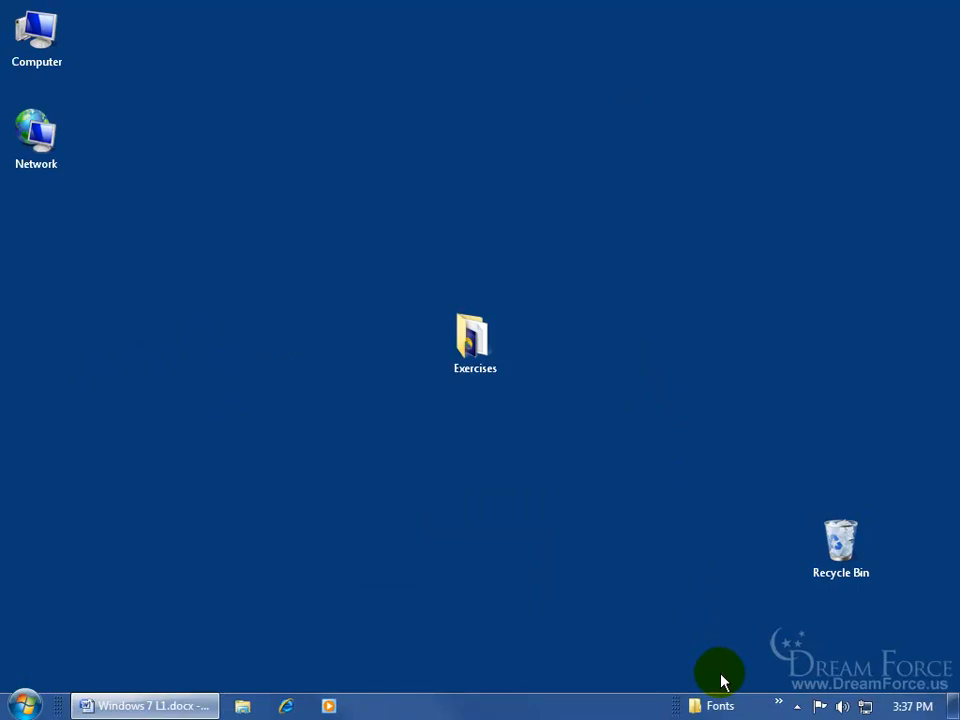
pyautogui.moveTo(670, 696)
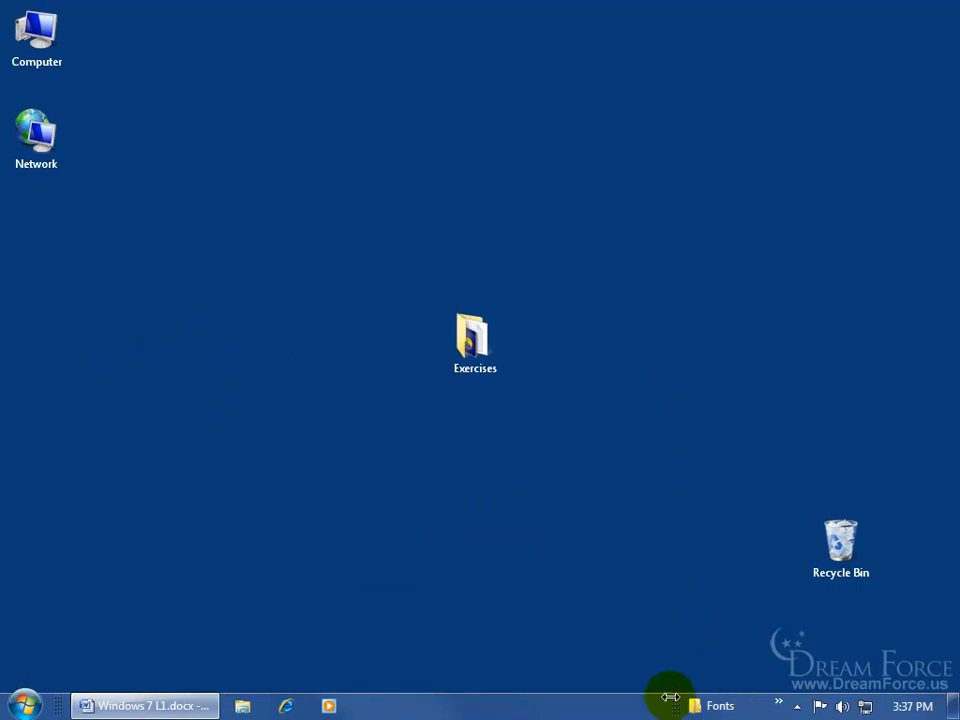
# - Hide item names on the Exercises toolbar and expand its overflow list of files
pyautogui.rightClick(676, 704)
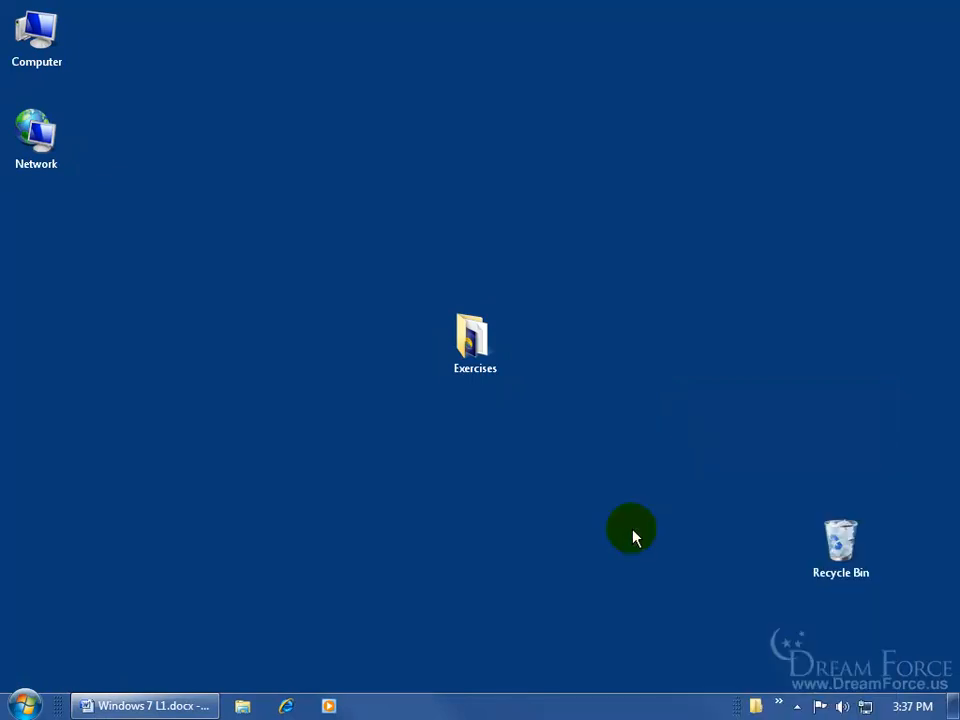
pyautogui.moveTo(760, 684)
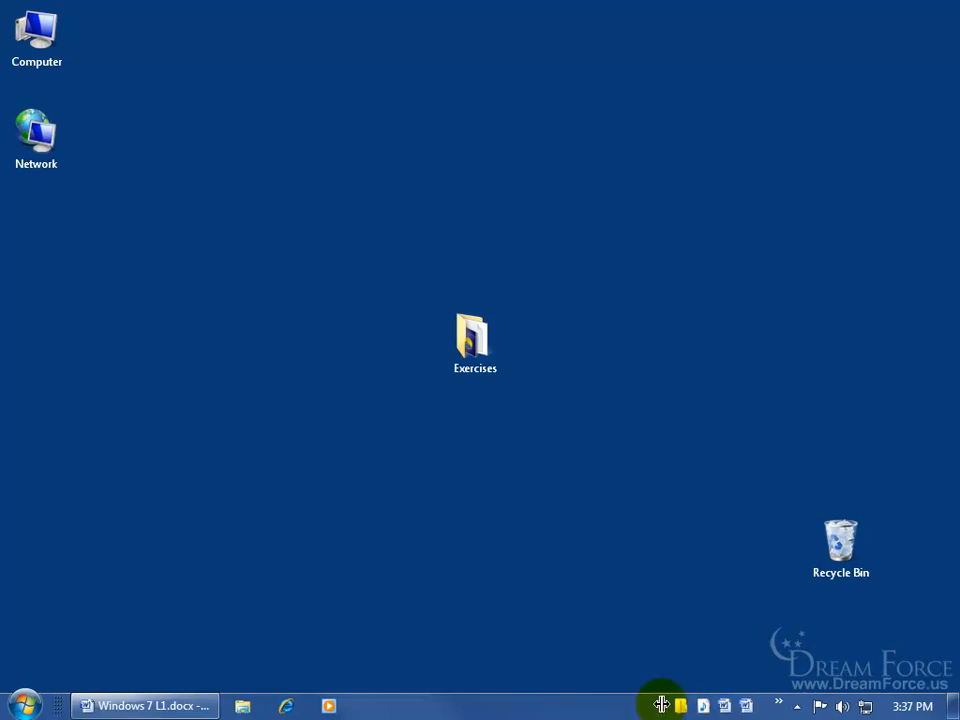
pyautogui.moveTo(700, 662)
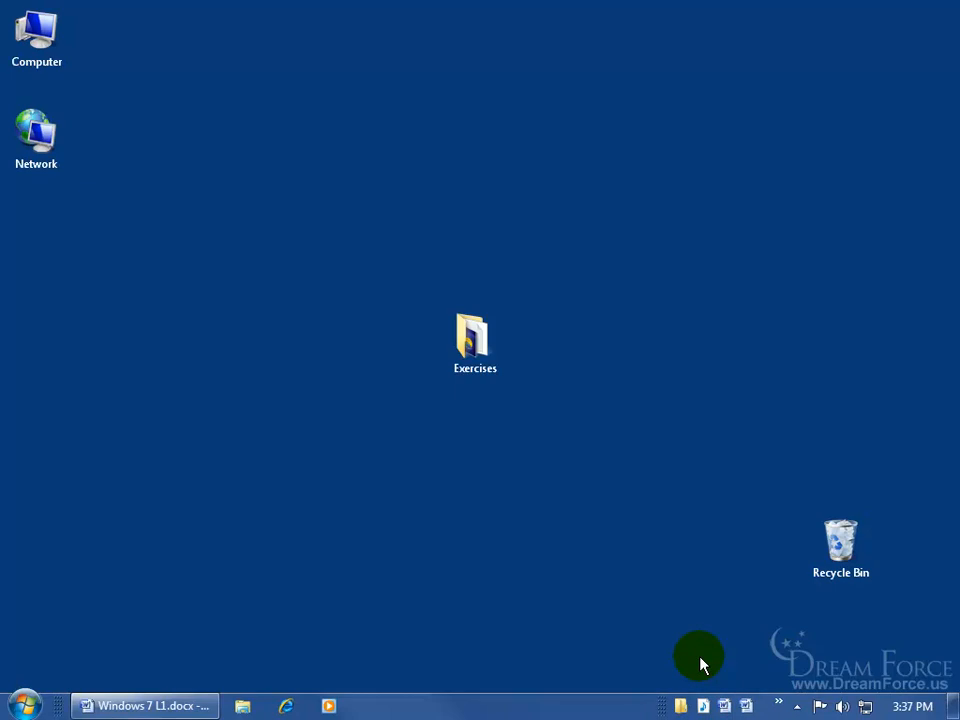
pyautogui.moveTo(736, 680)
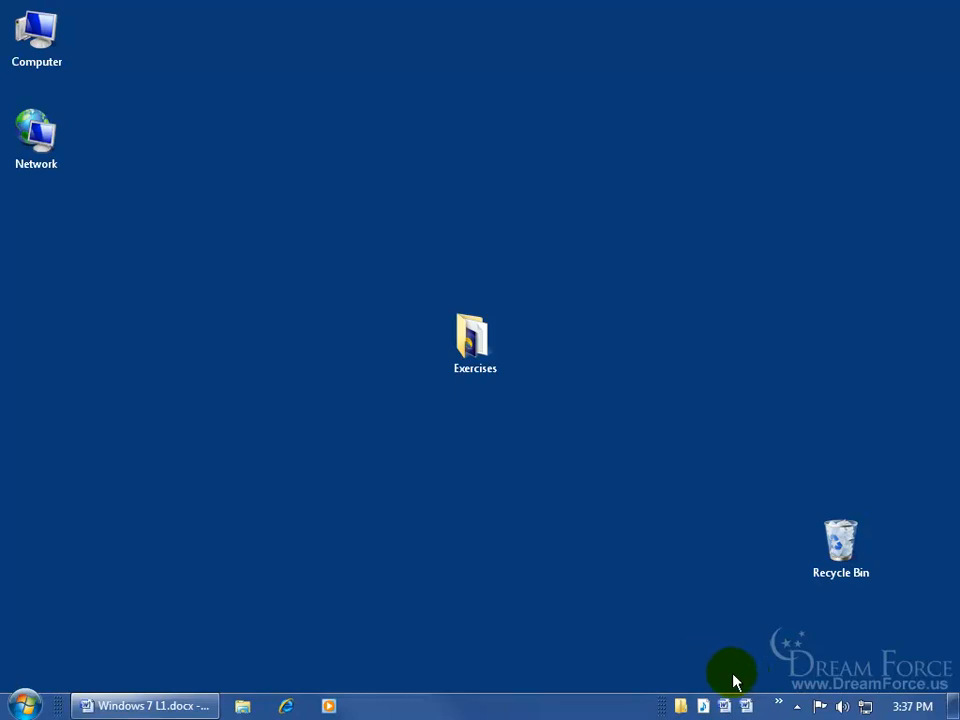
pyautogui.moveTo(780, 706)
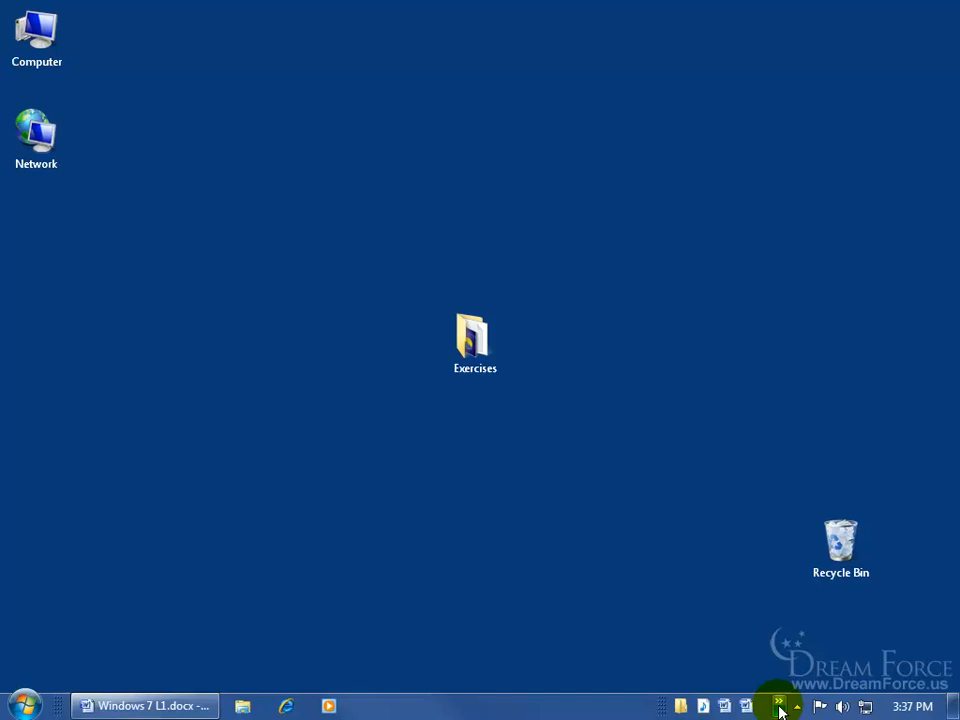
pyautogui.click(778, 706)
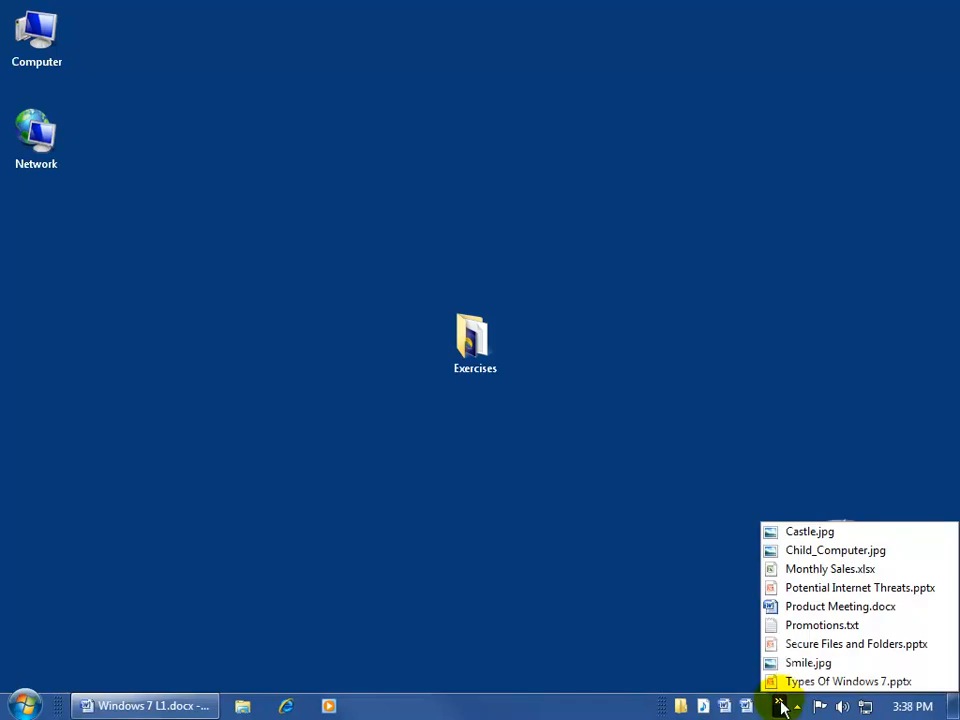
pyautogui.moveTo(720, 668)
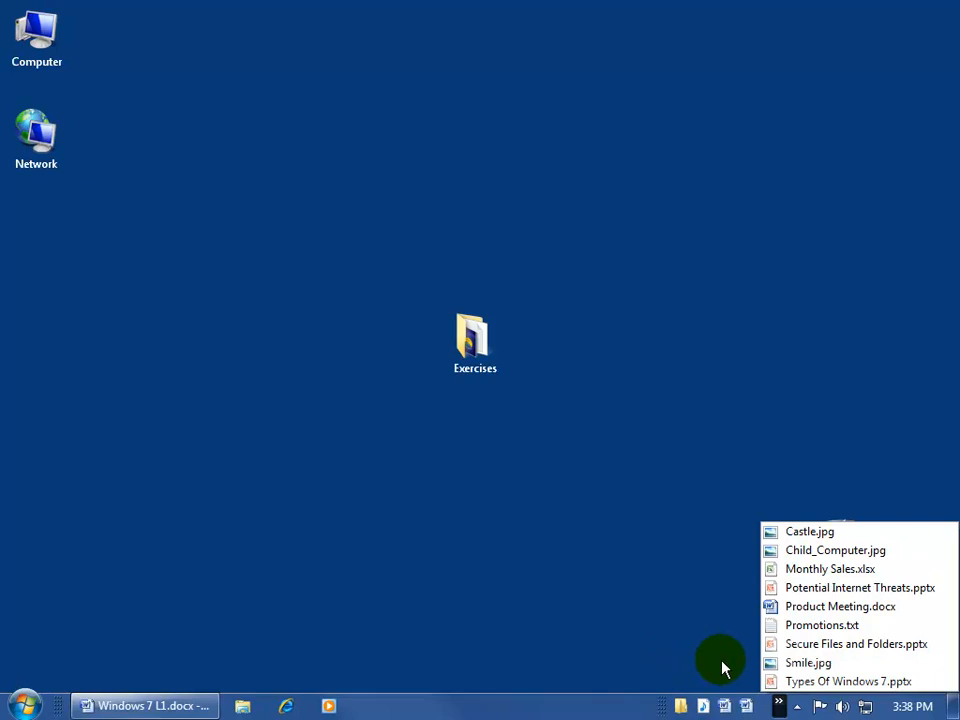
pyautogui.moveTo(732, 578)
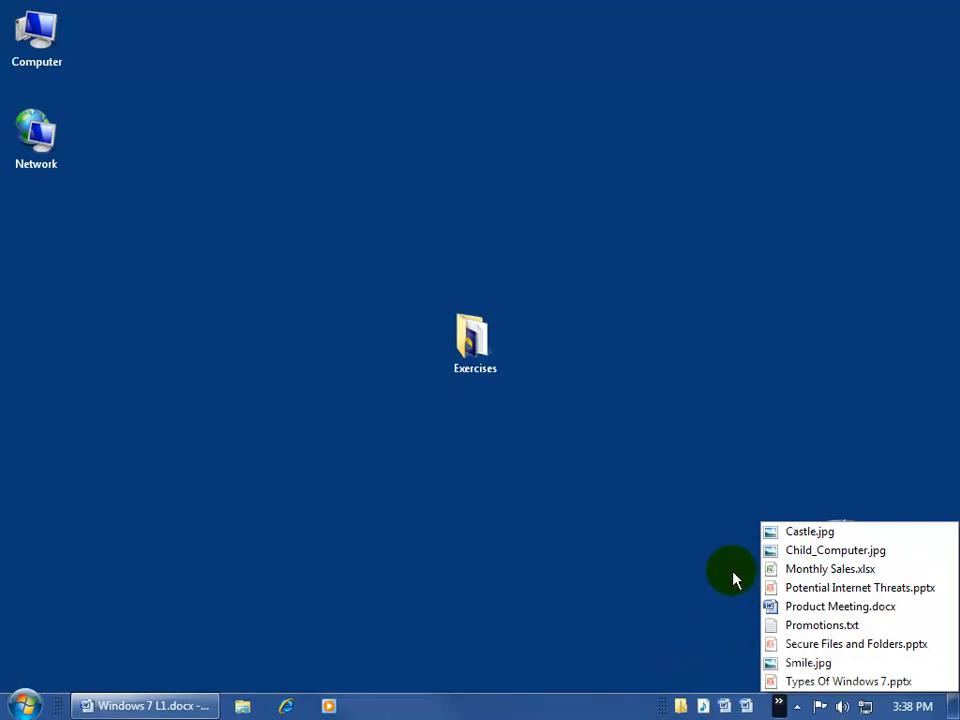
pyautogui.moveTo(572, 708)
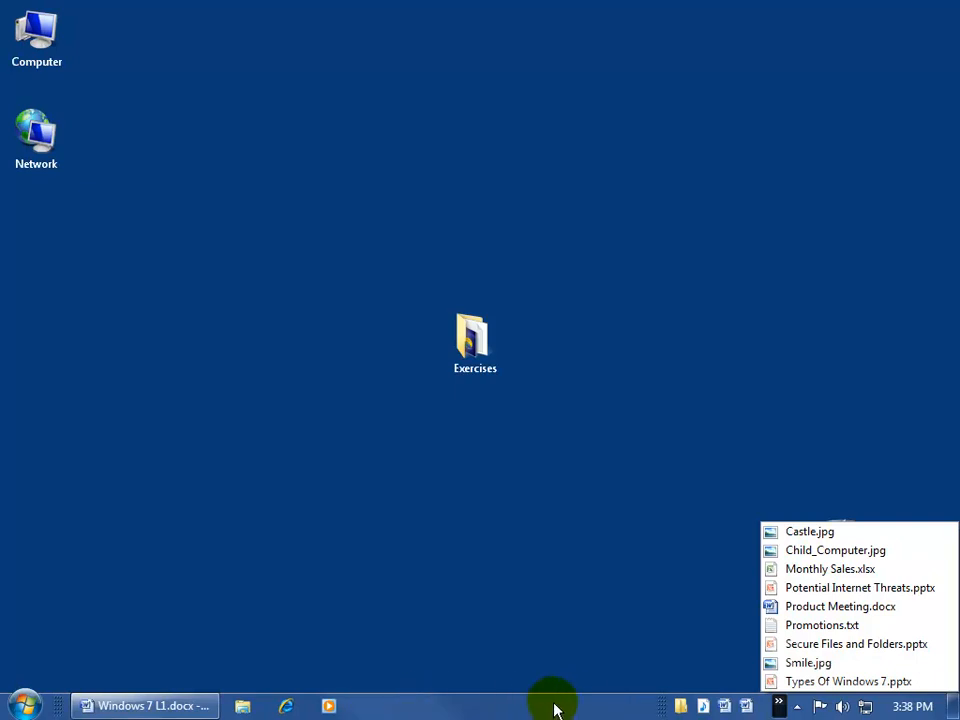
# - Lock the taskbar, then uncheck Toolbars > Exercises to remove the toolbar
pyautogui.rightClick(556, 704)
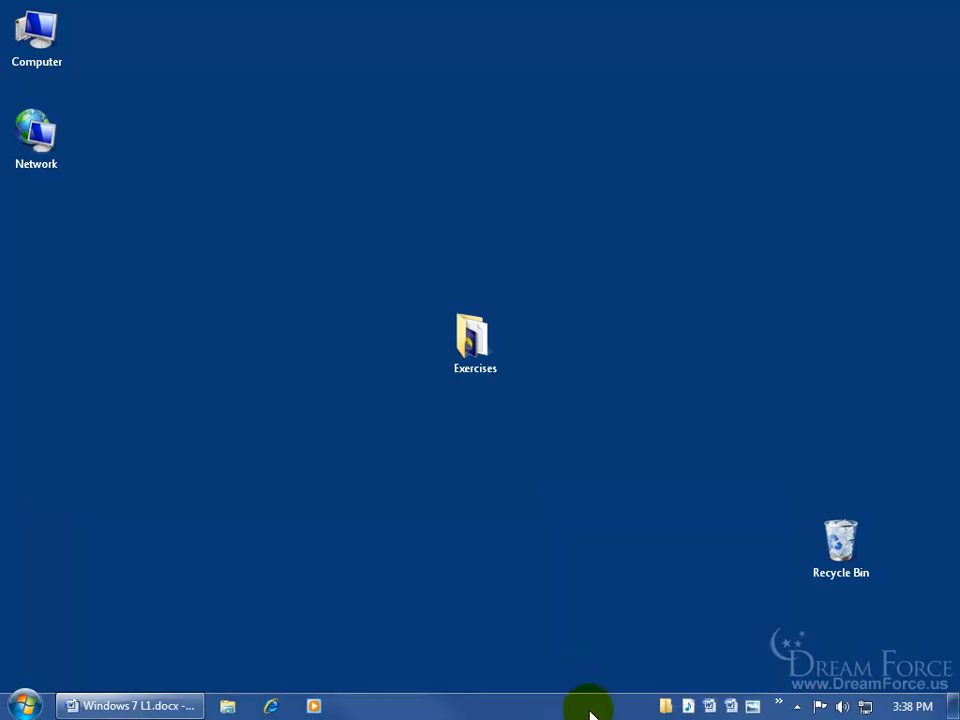
pyautogui.moveTo(624, 710)
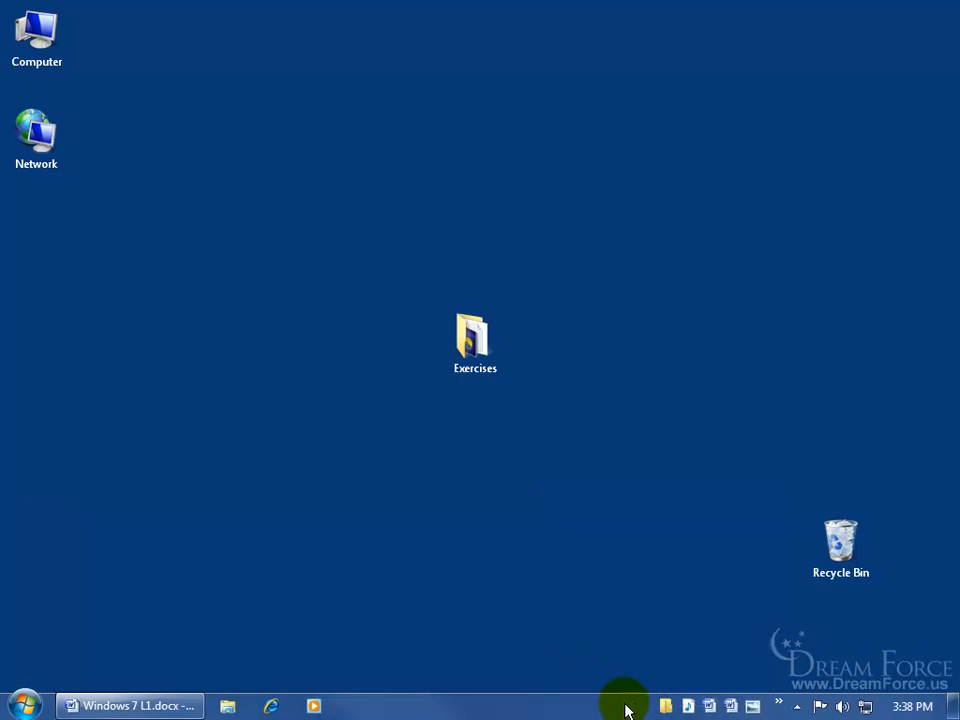
pyautogui.rightClick(620, 706)
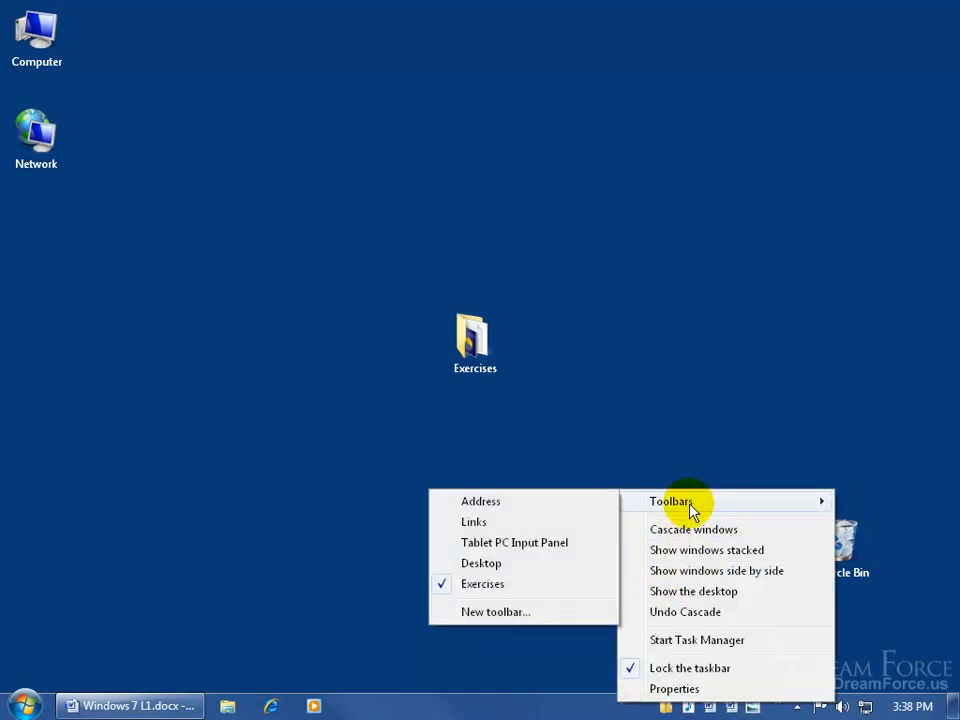
pyautogui.moveTo(484, 584)
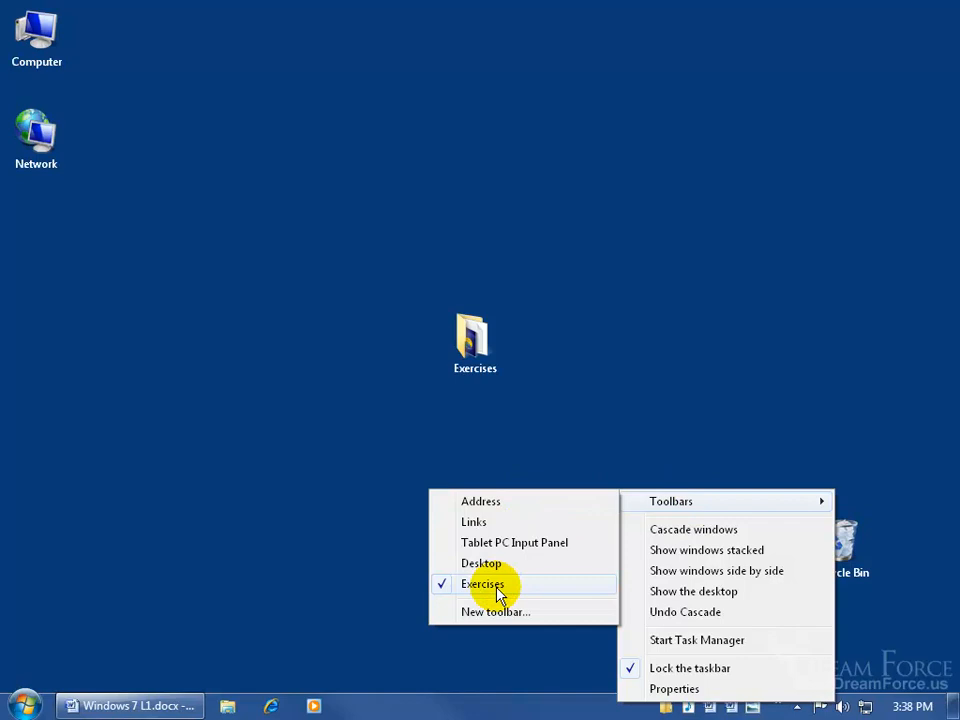
pyautogui.click(496, 588)
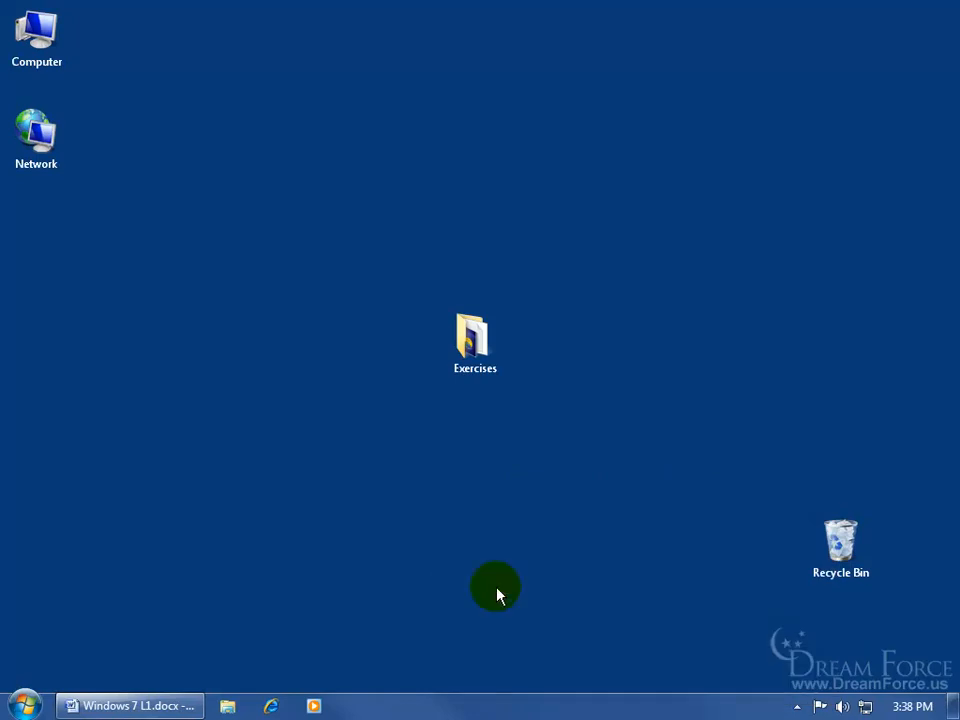